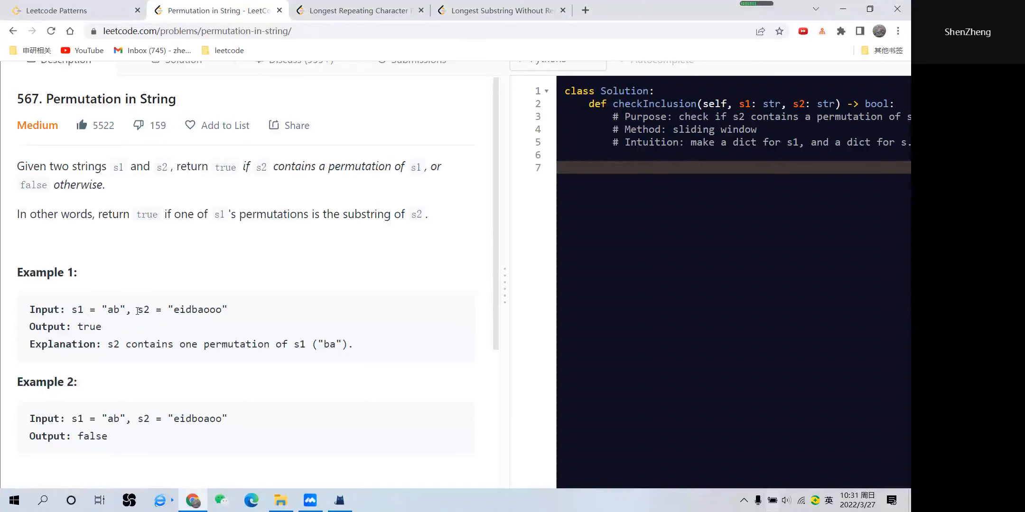
- Review example 1 in the description: the 'ba' in s2, output true, and its explanation
double_click(199, 309)
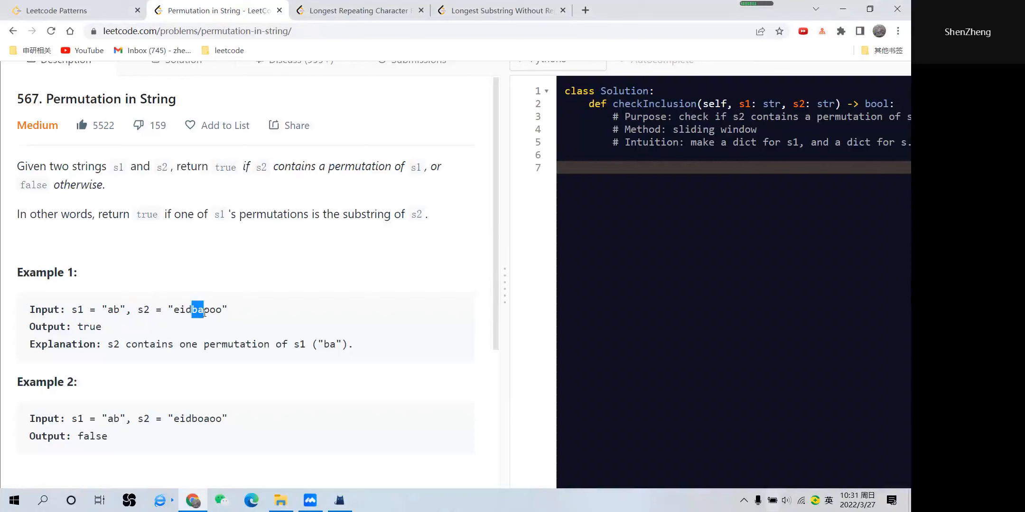
double_click(89, 326)
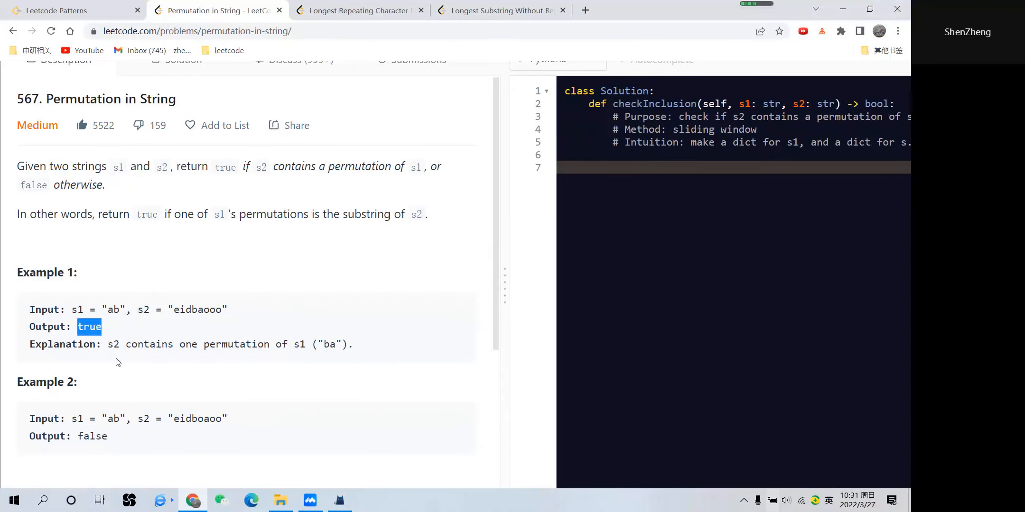
drag(108, 344, 353, 344)
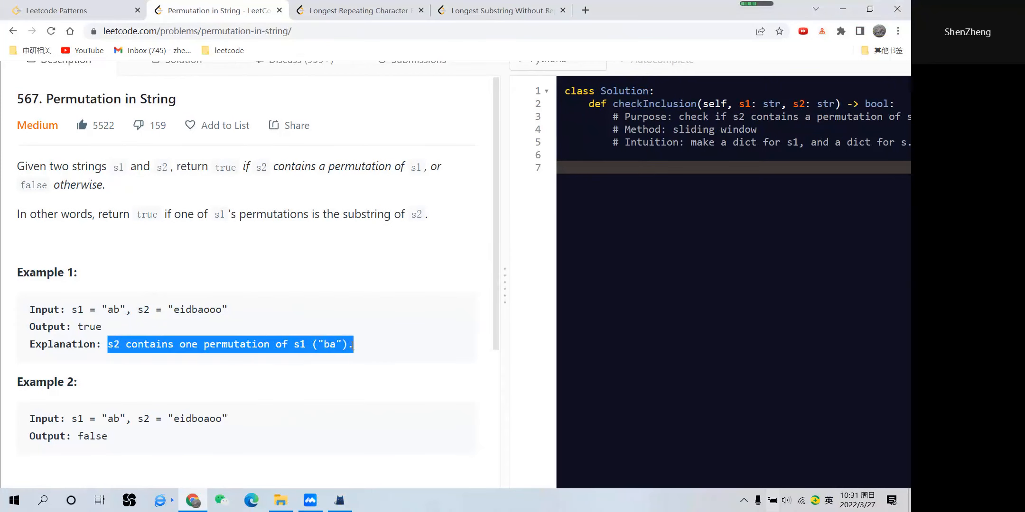
double_click(78, 418)
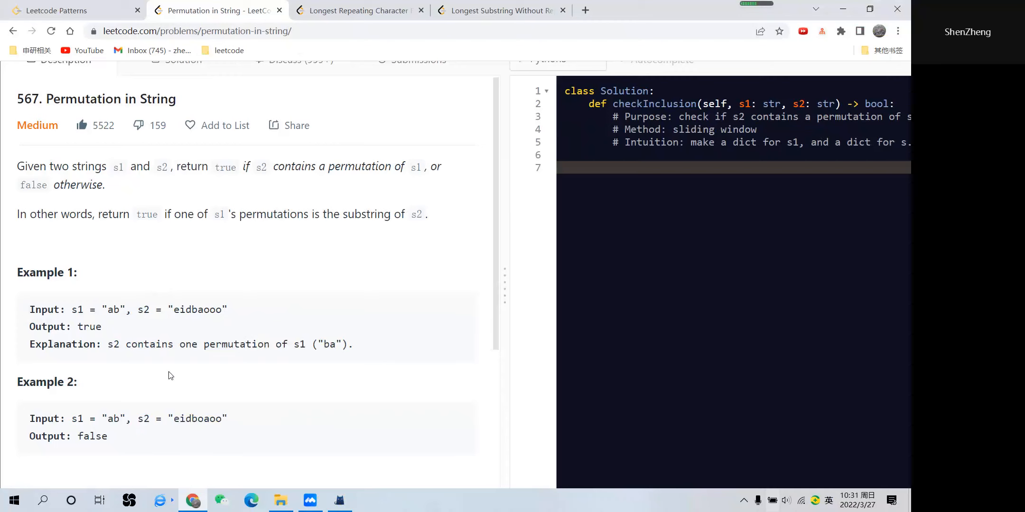
mouse_move(272, 283)
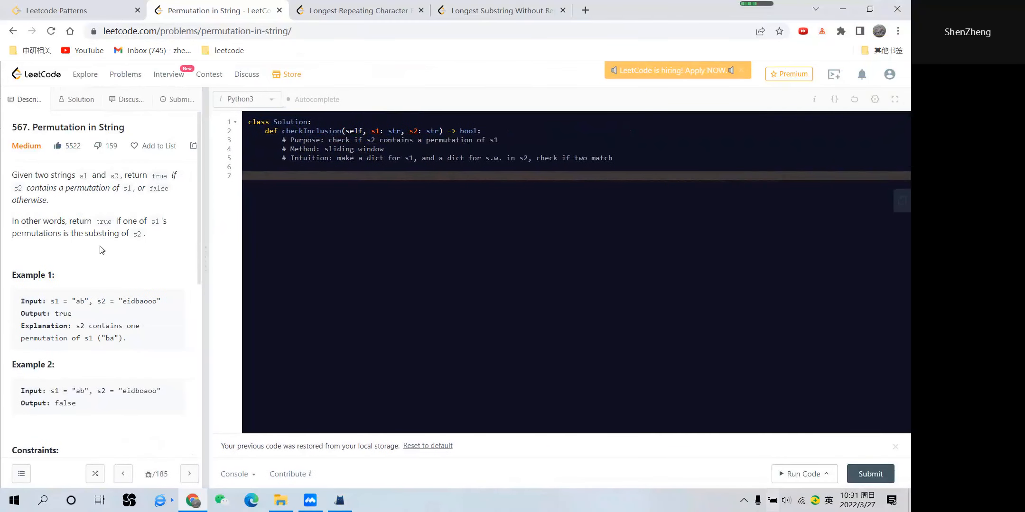
mouse_move(398, 490)
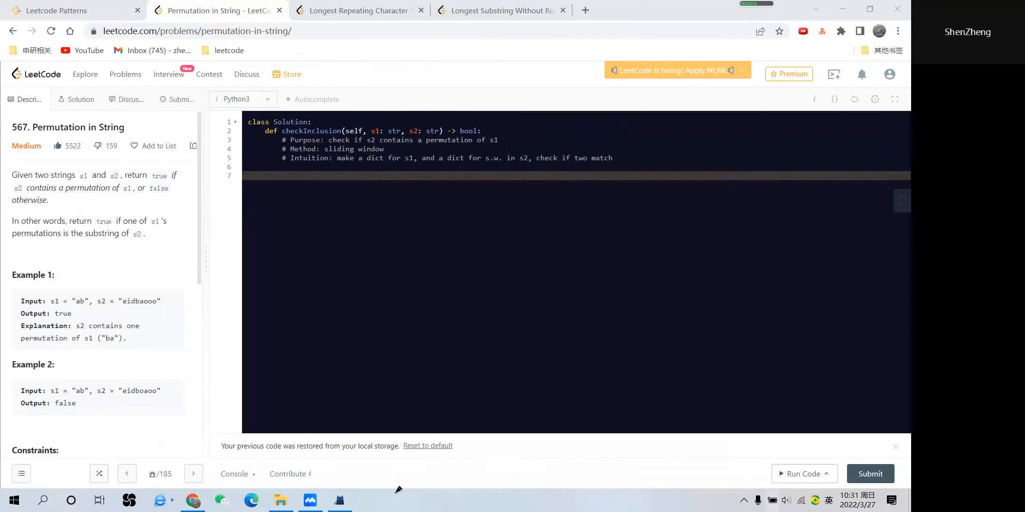
mouse_move(395, 399)
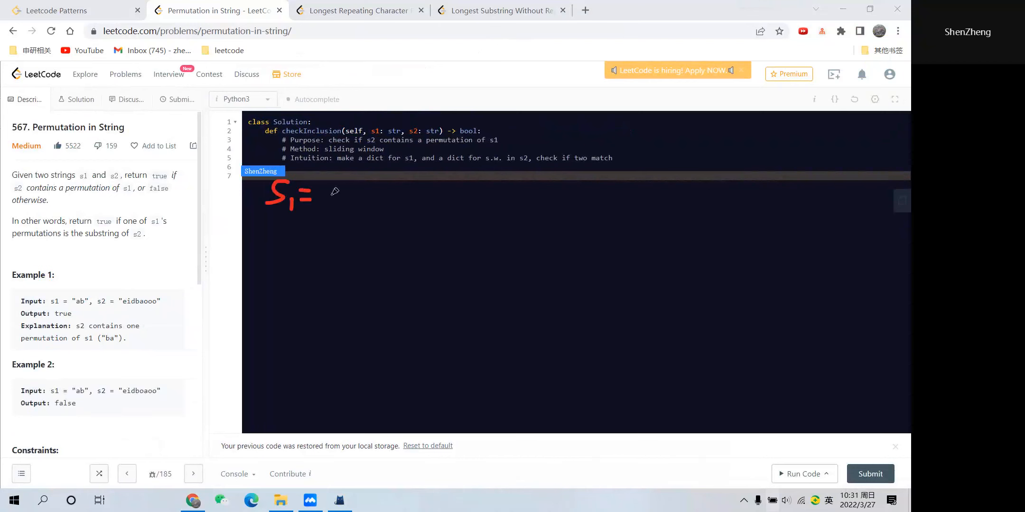
- Handwrite s1 = 'ab' and s2 = 'eidbaooo' in red over the blank editor area
drag(332, 186, 366, 206)
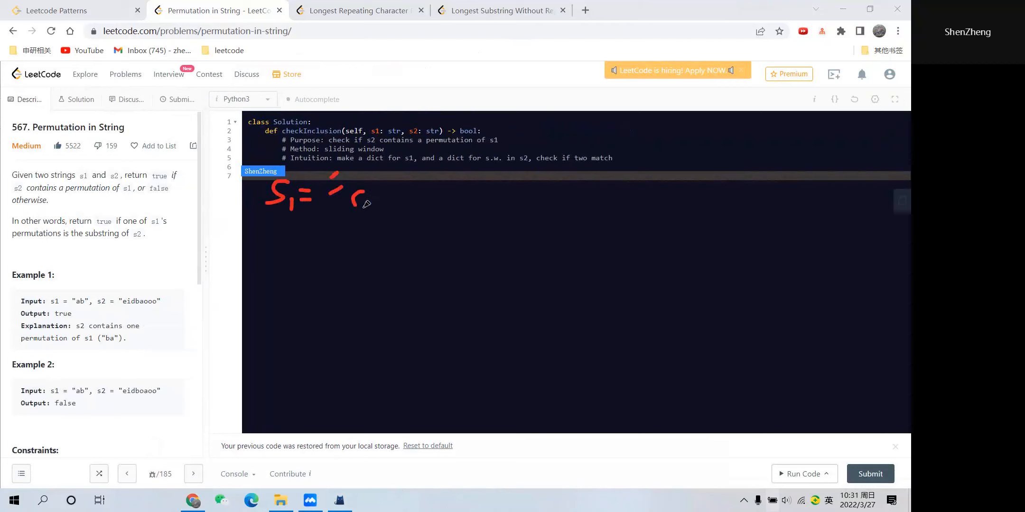
drag(353, 203, 418, 190)
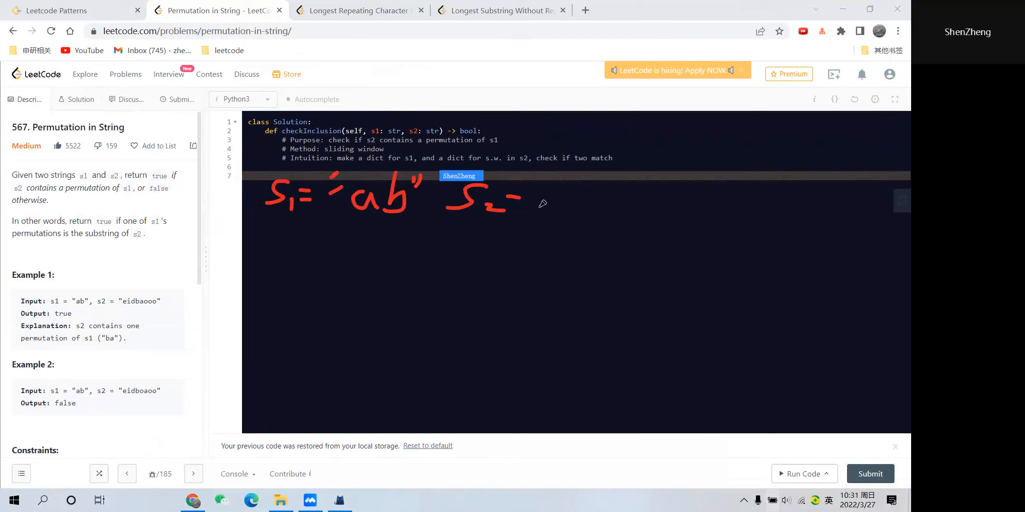
drag(513, 208, 549, 181)
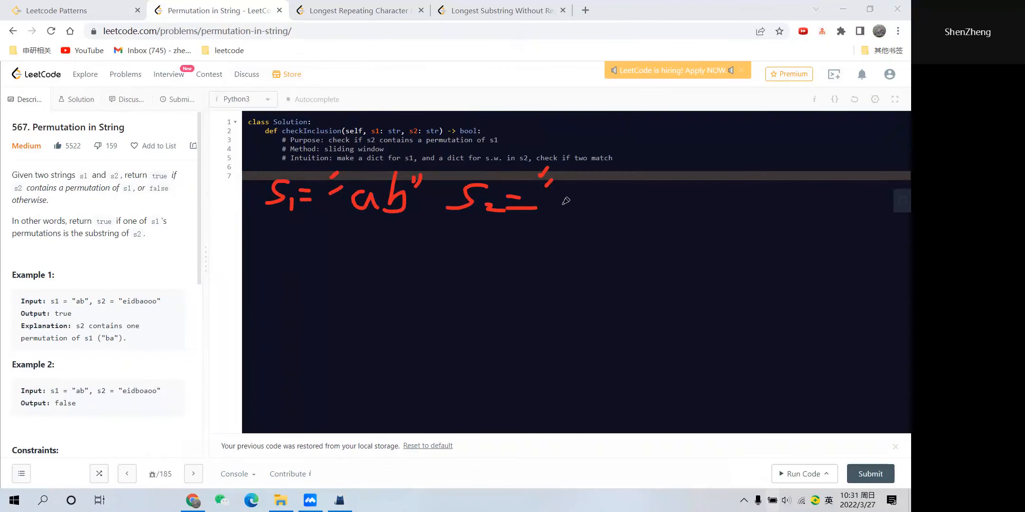
drag(559, 203, 591, 196)
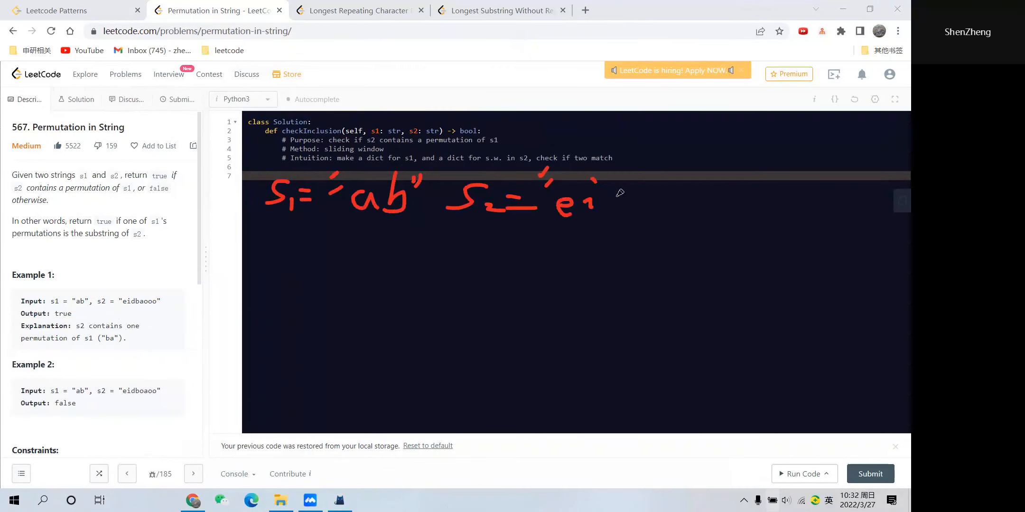
drag(595, 196, 667, 197)
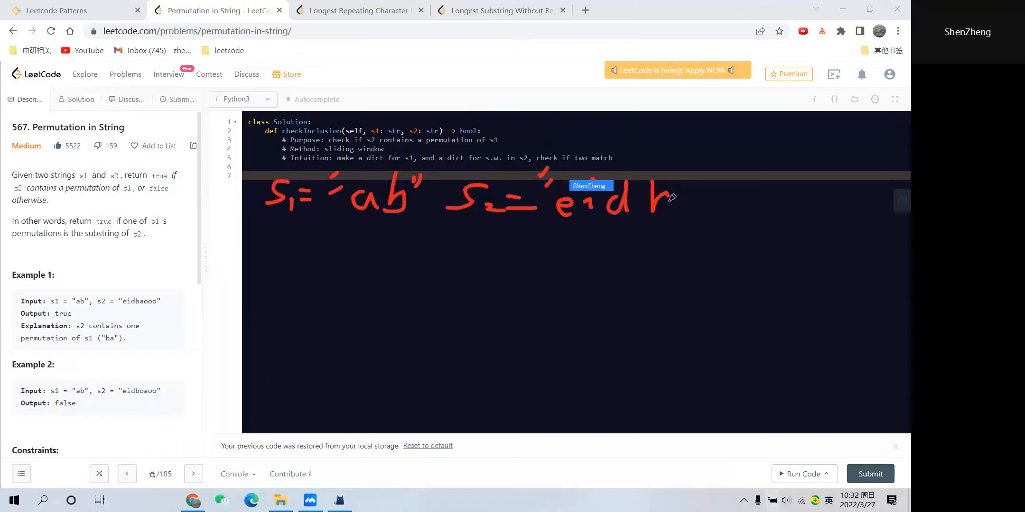
drag(660, 196, 732, 209)
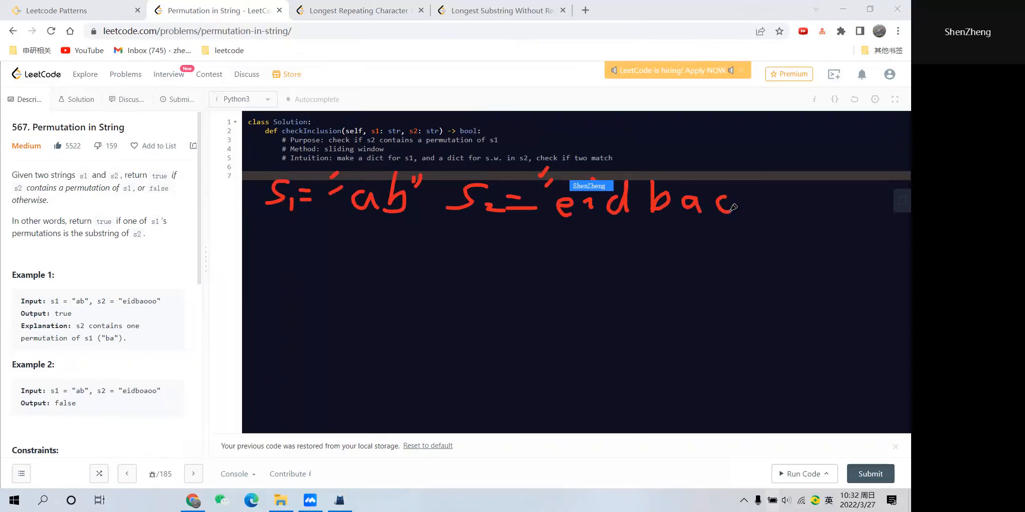
drag(705, 206, 784, 209)
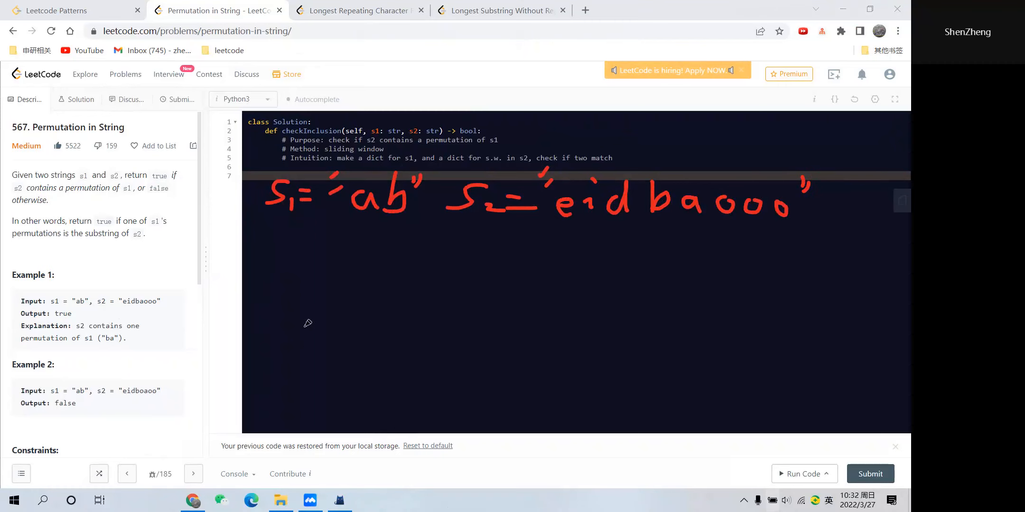
- Draw an orange two-column table box under s1 and write its letter column header
drag(266, 250, 266, 344)
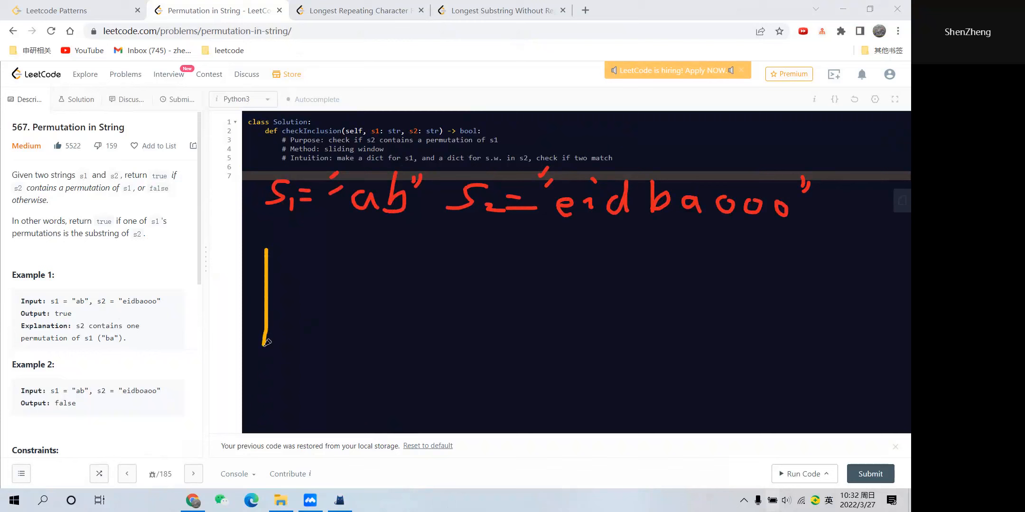
drag(265, 239, 425, 239)
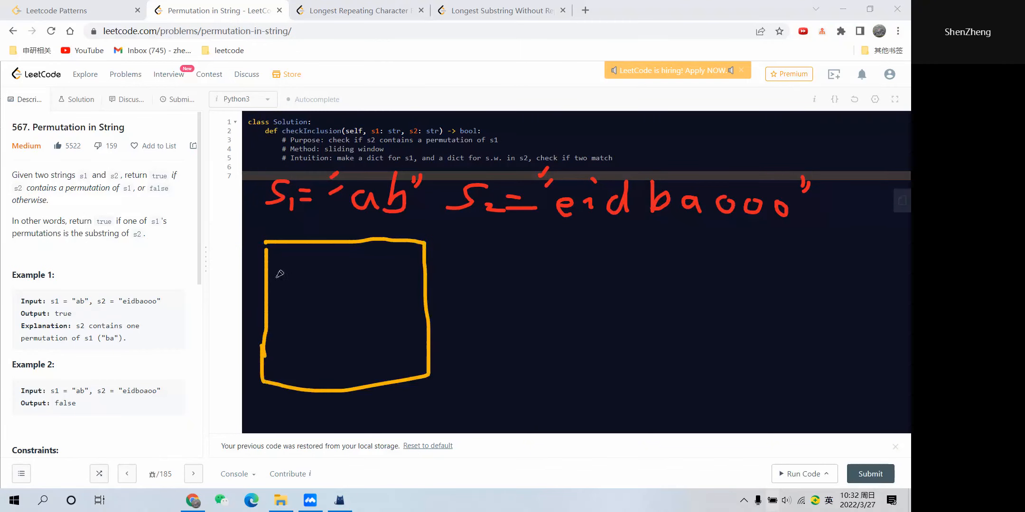
drag(343, 244, 343, 391)
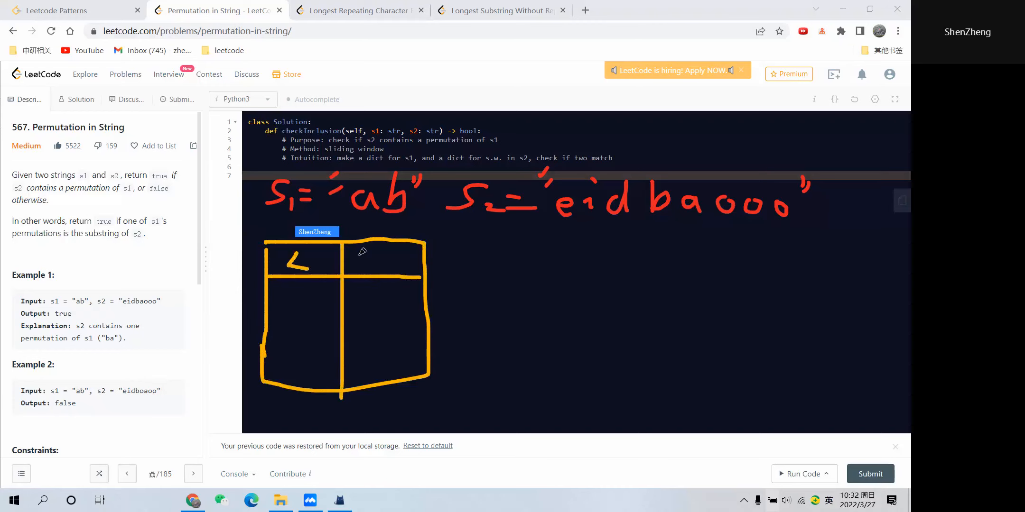
drag(353, 264, 375, 255)
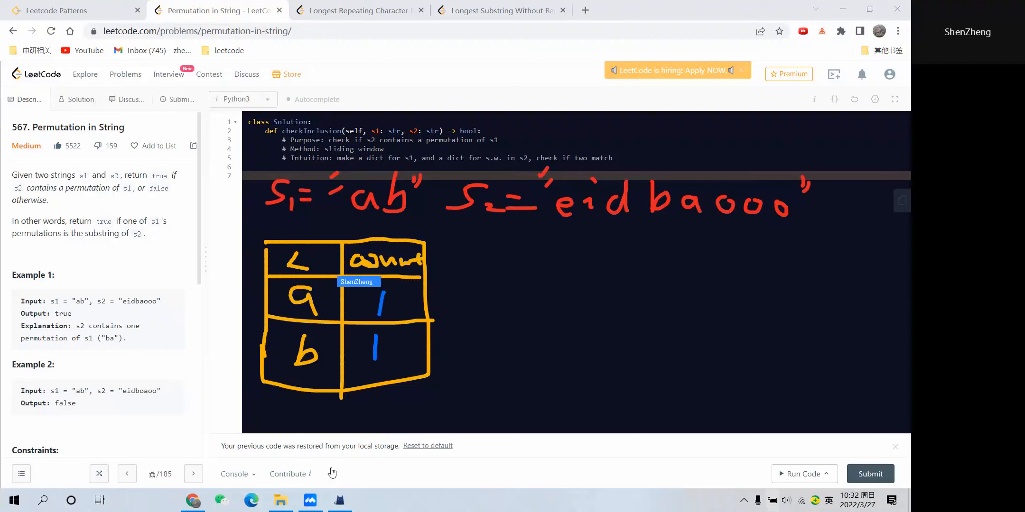
mouse_move(367, 217)
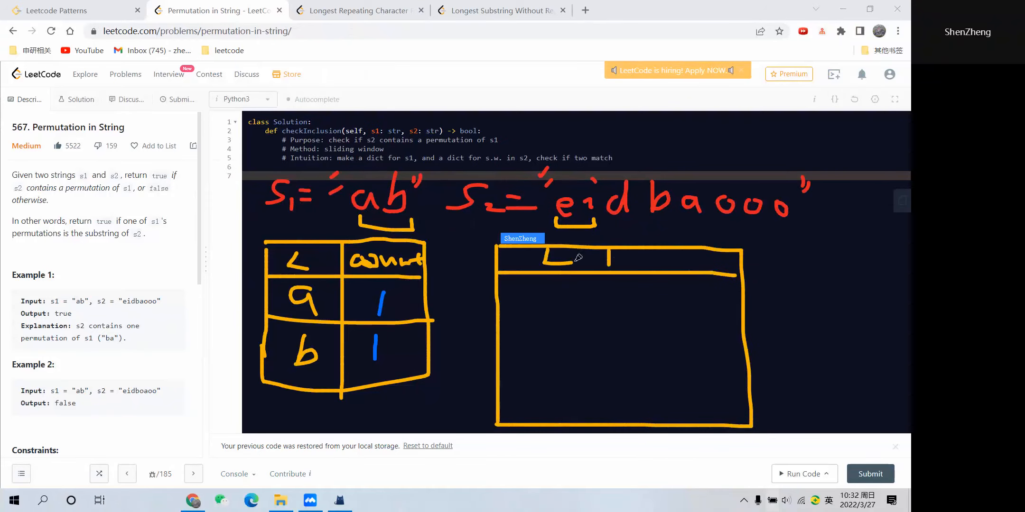
- Label the second window table, give e and i counts of 1, then replace e's count with 0
drag(614, 262, 672, 264)
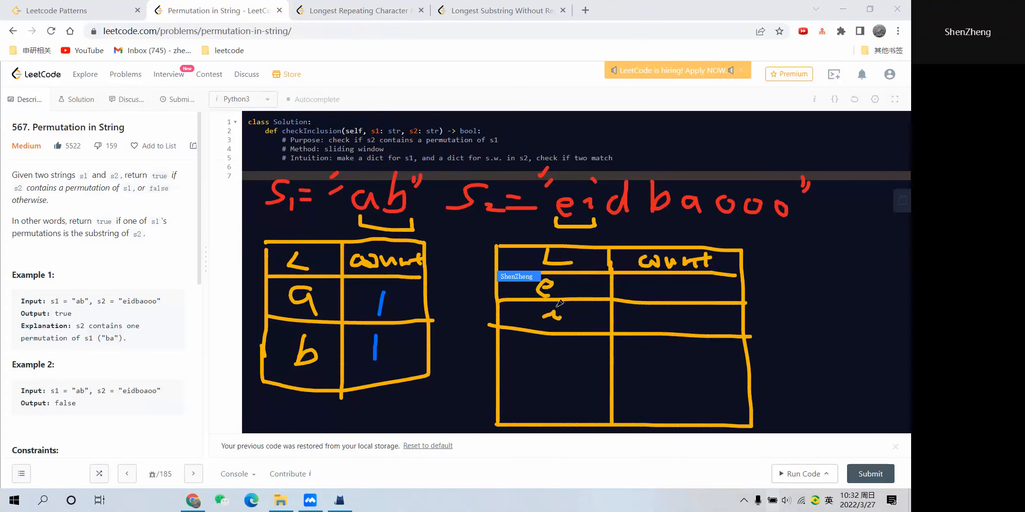
mouse_move(444, 423)
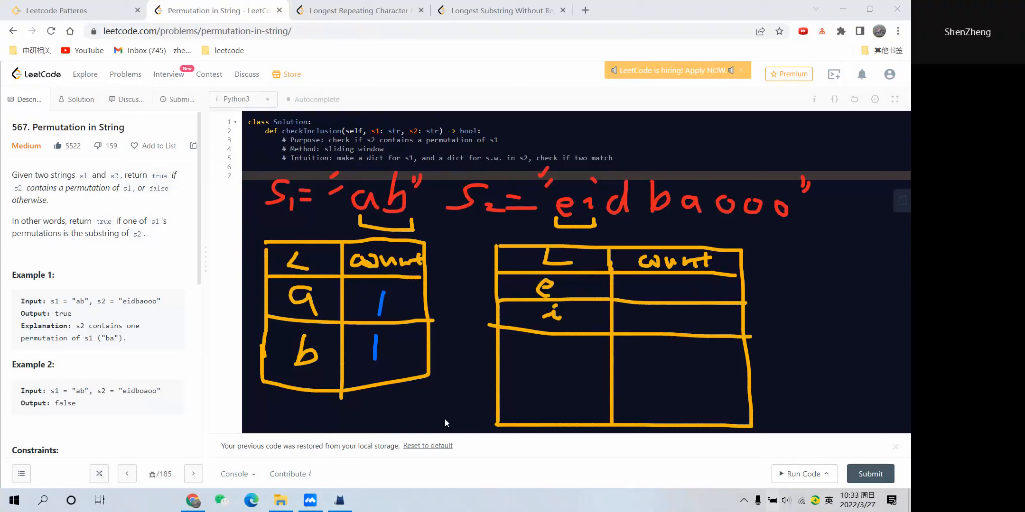
drag(677, 278, 676, 301)
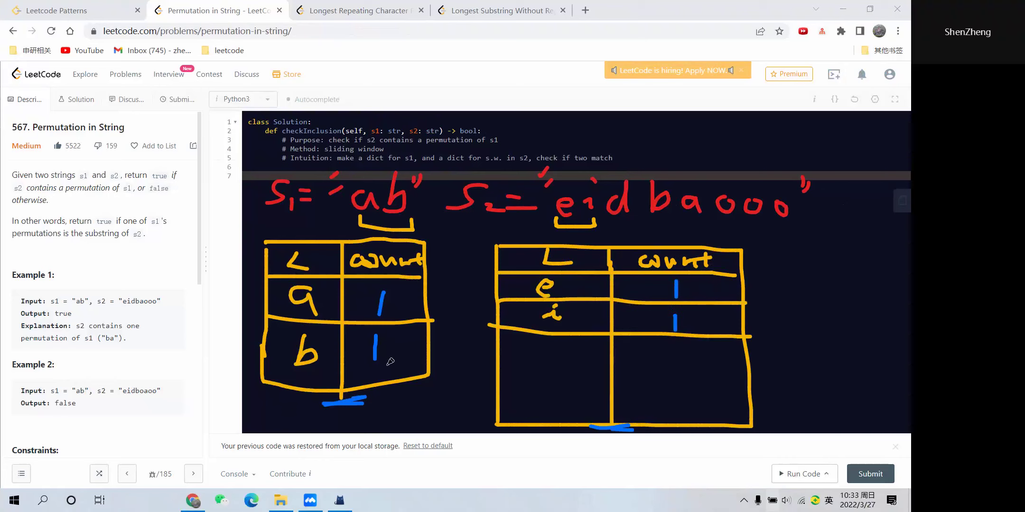
mouse_move(584, 305)
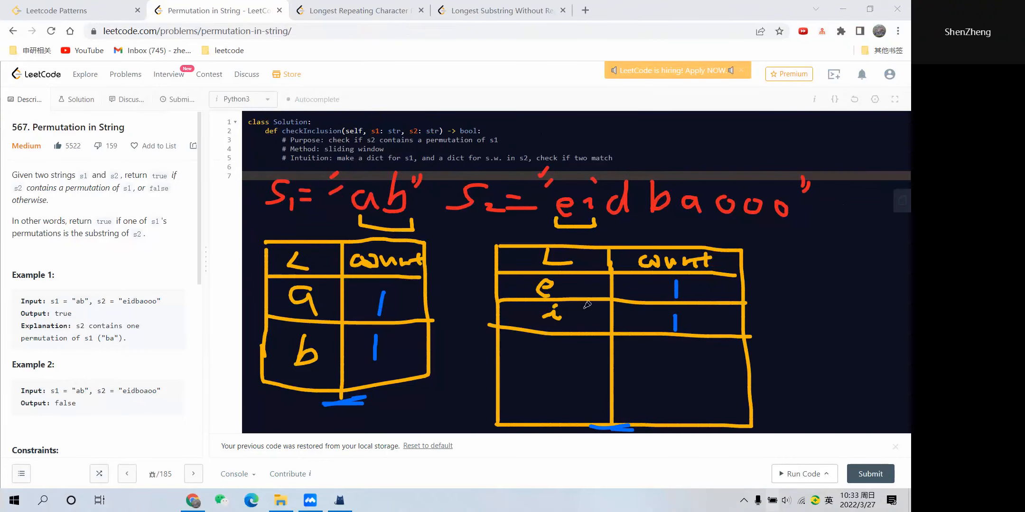
mouse_move(513, 10)
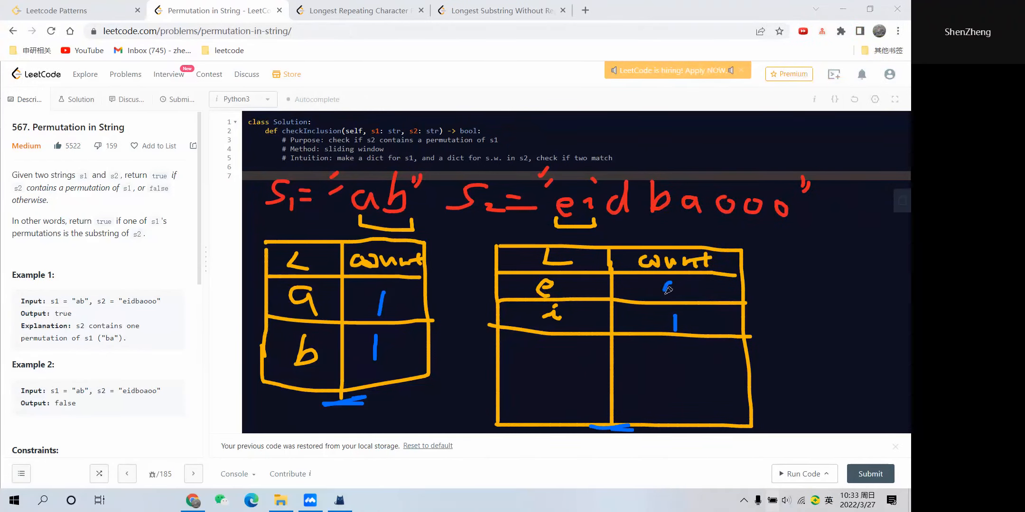
drag(673, 284, 679, 297)
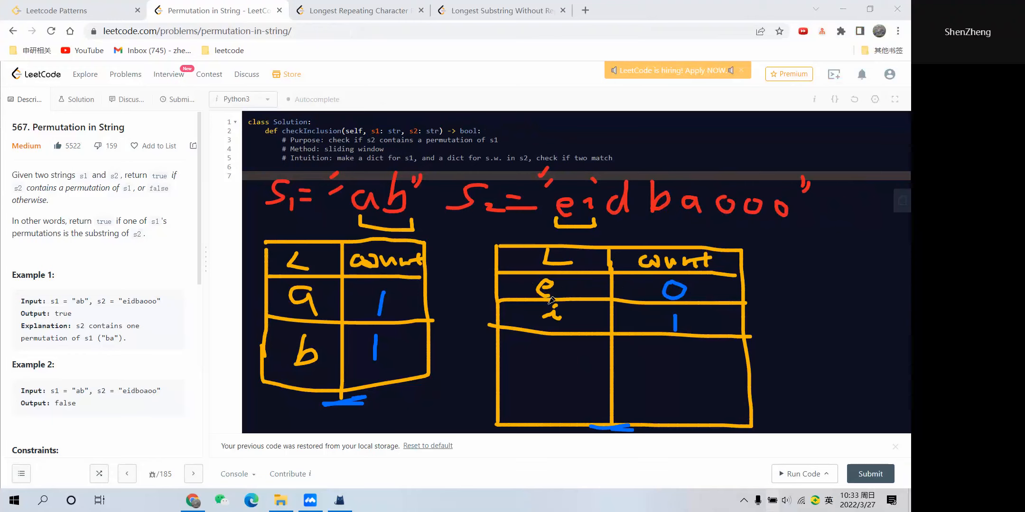
drag(536, 291, 738, 292)
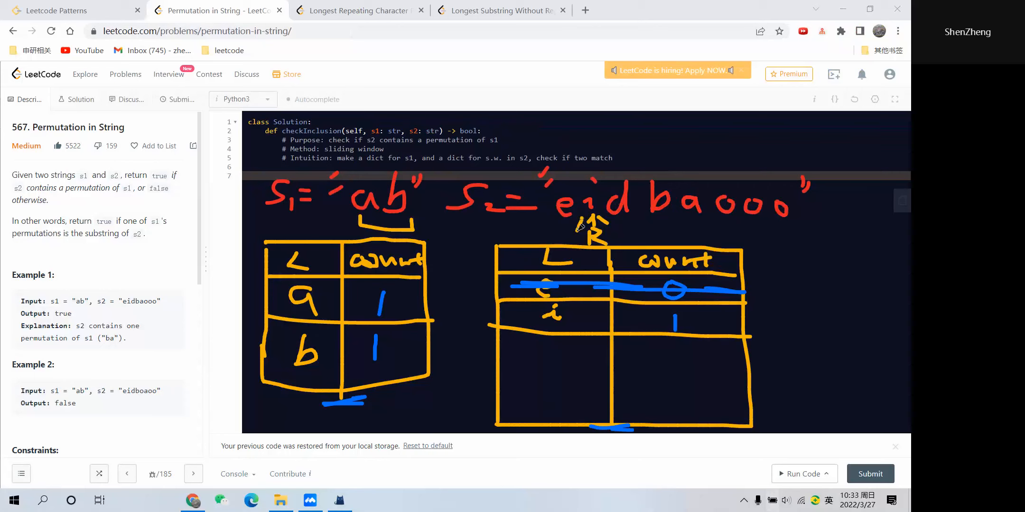
mouse_move(577, 236)
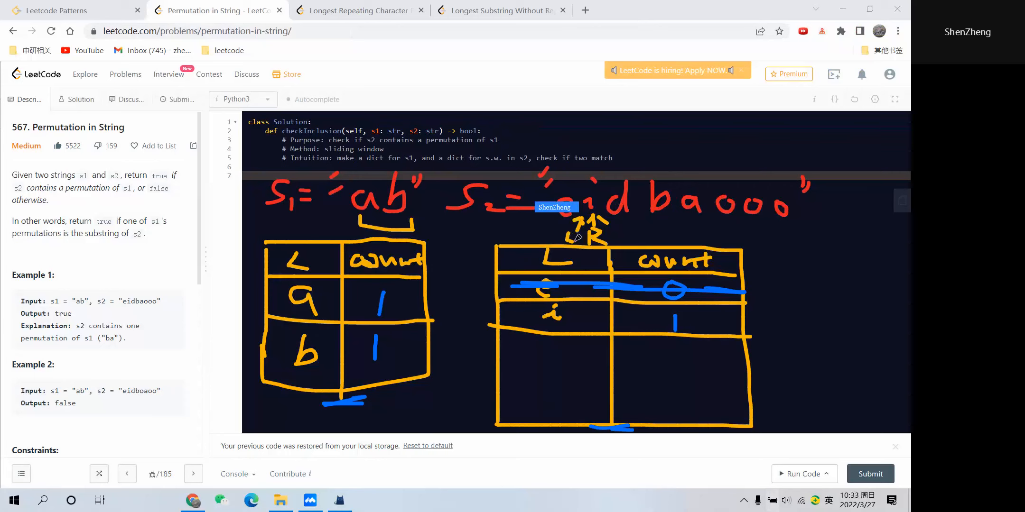
mouse_move(600, 326)
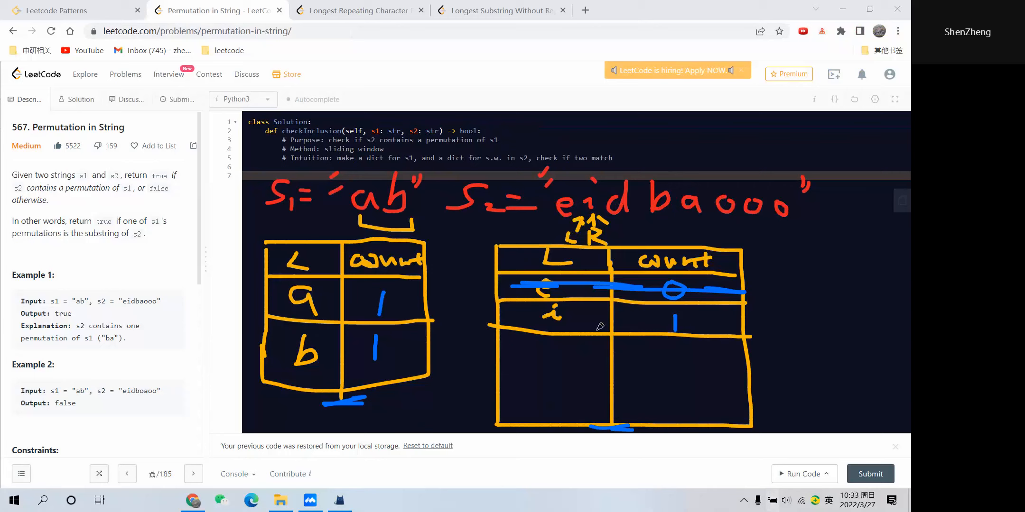
mouse_move(591, 225)
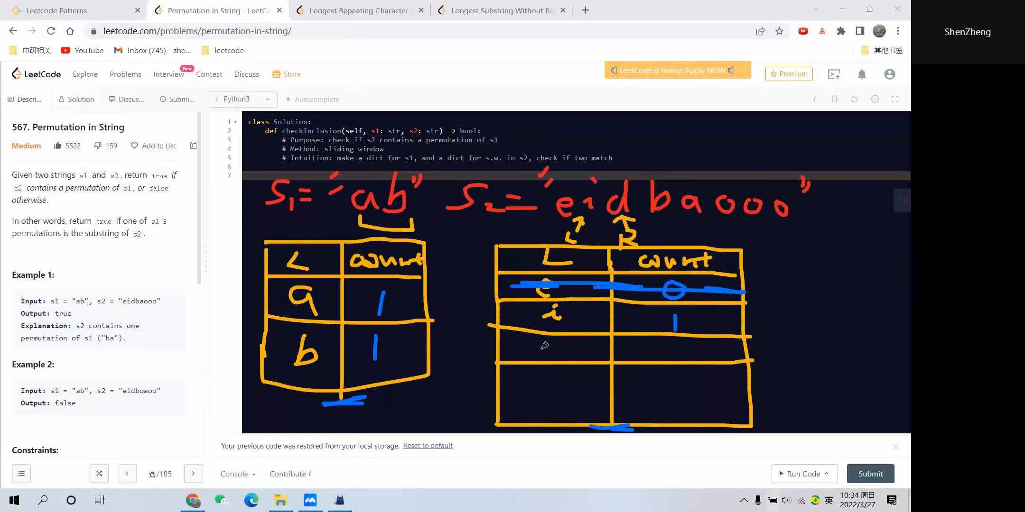
mouse_move(560, 345)
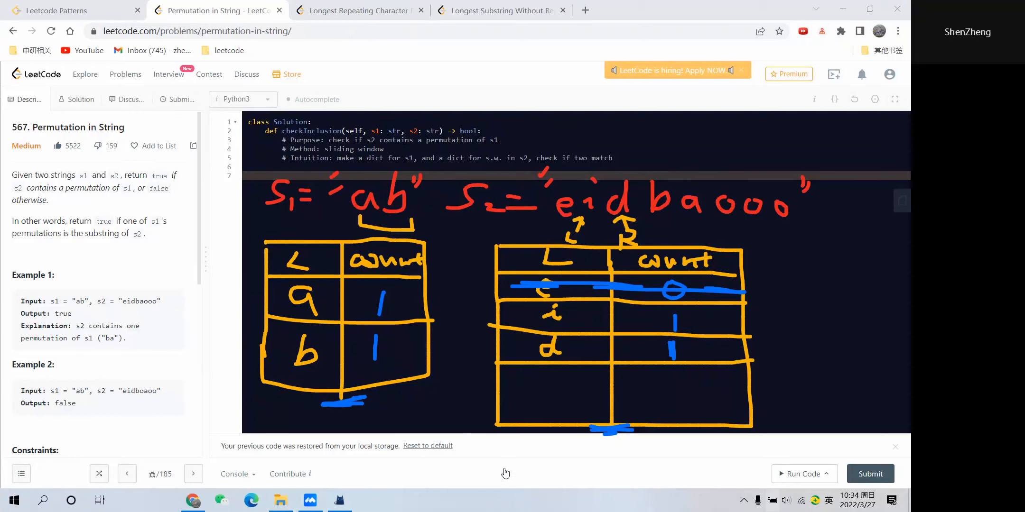
mouse_move(357, 465)
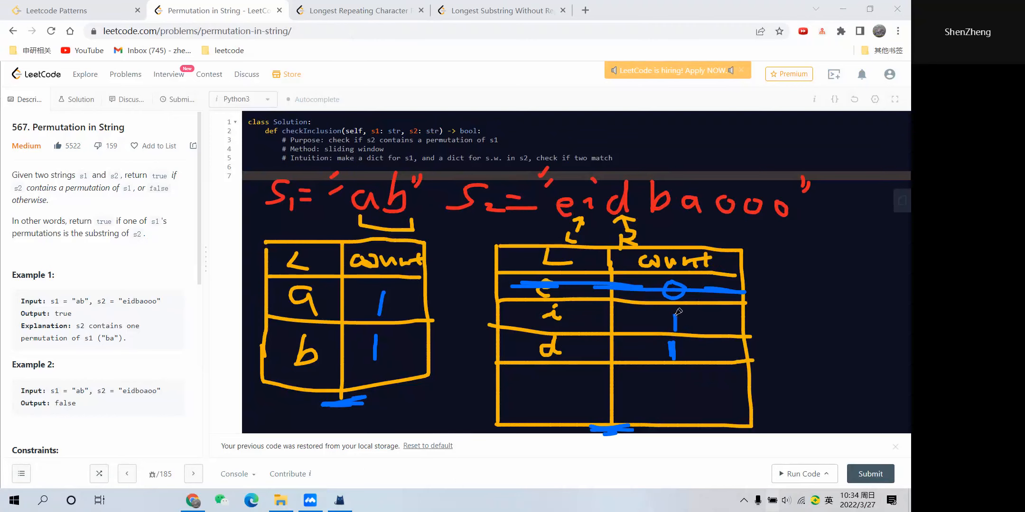
mouse_move(676, 308)
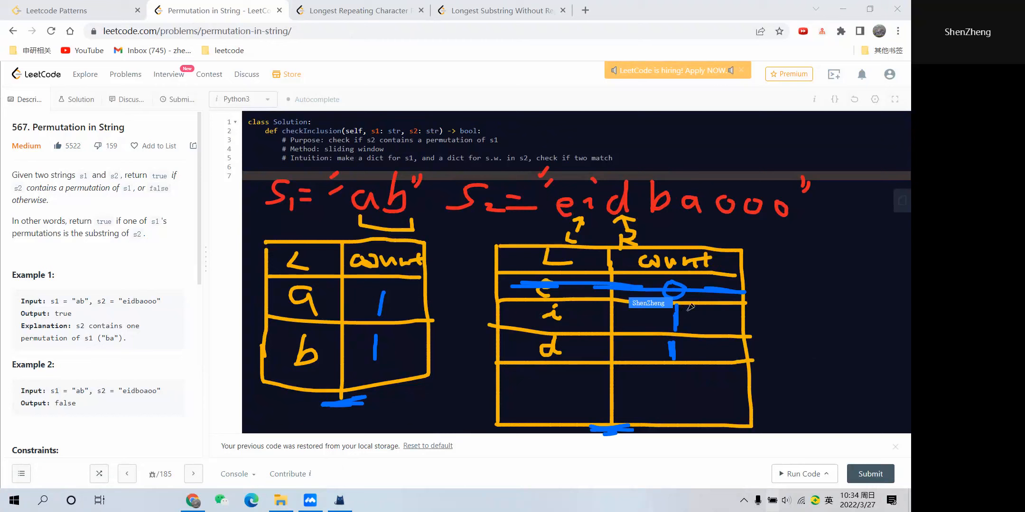
- Write d with count 1 in the right-hand window table
drag(679, 307, 702, 321)
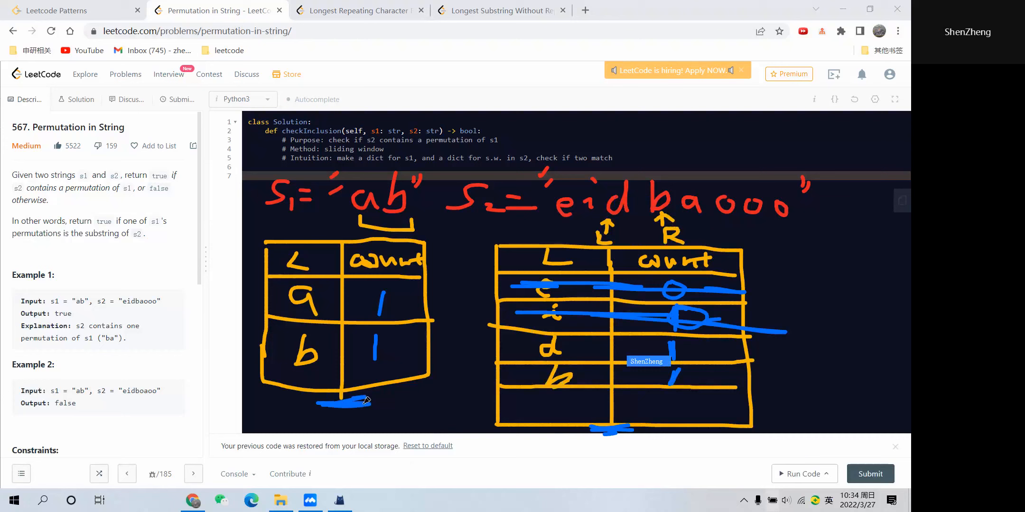
mouse_move(624, 254)
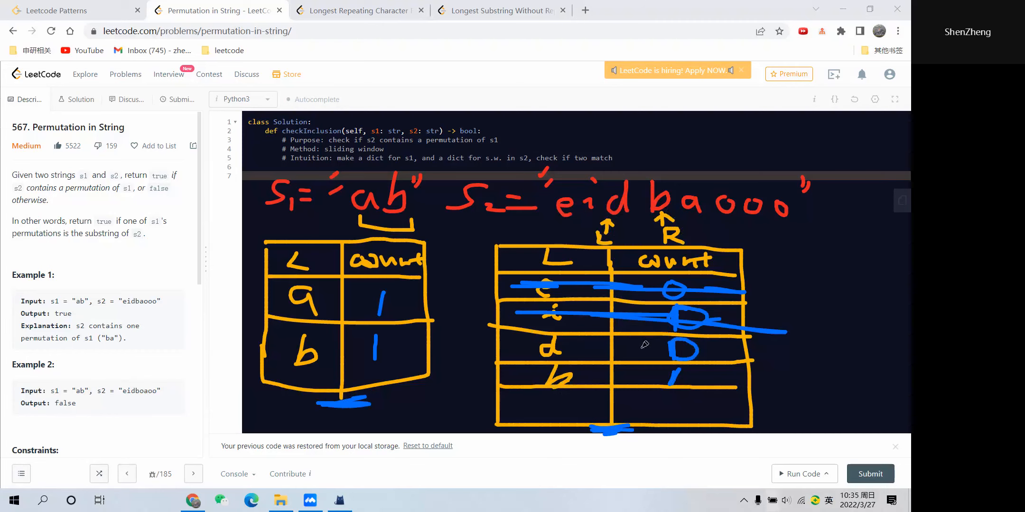
mouse_move(510, 344)
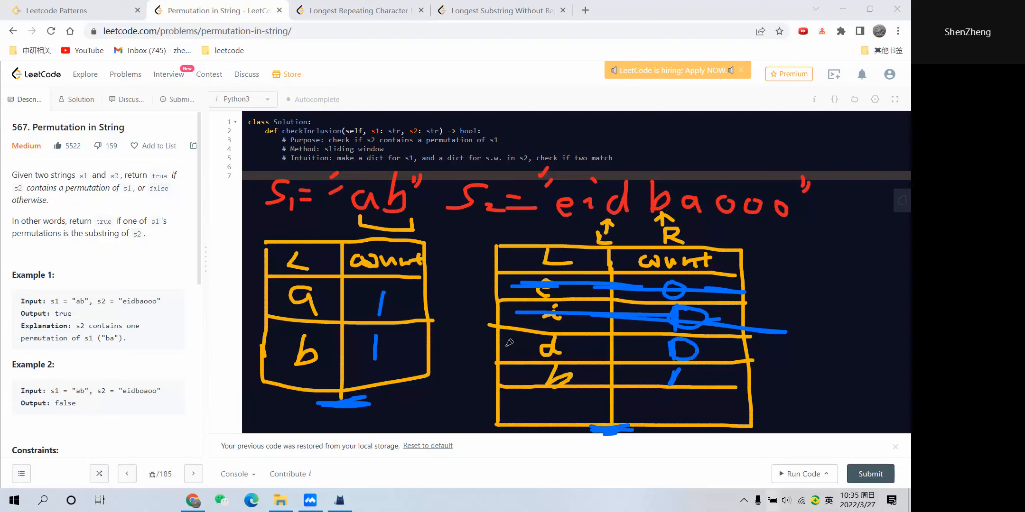
- Annotate the remaining window steps to the b,a match, then clear the drawings
drag(516, 346, 712, 346)
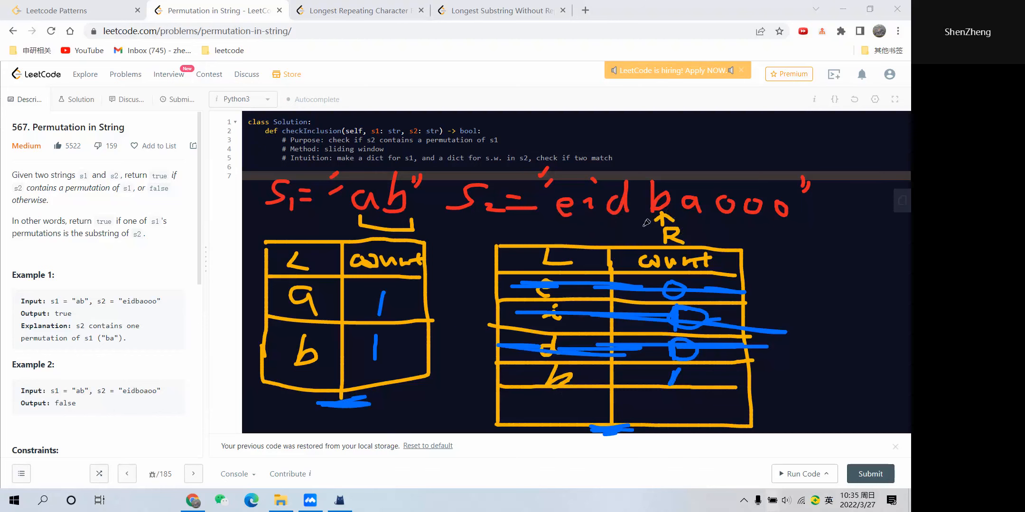
mouse_move(656, 219)
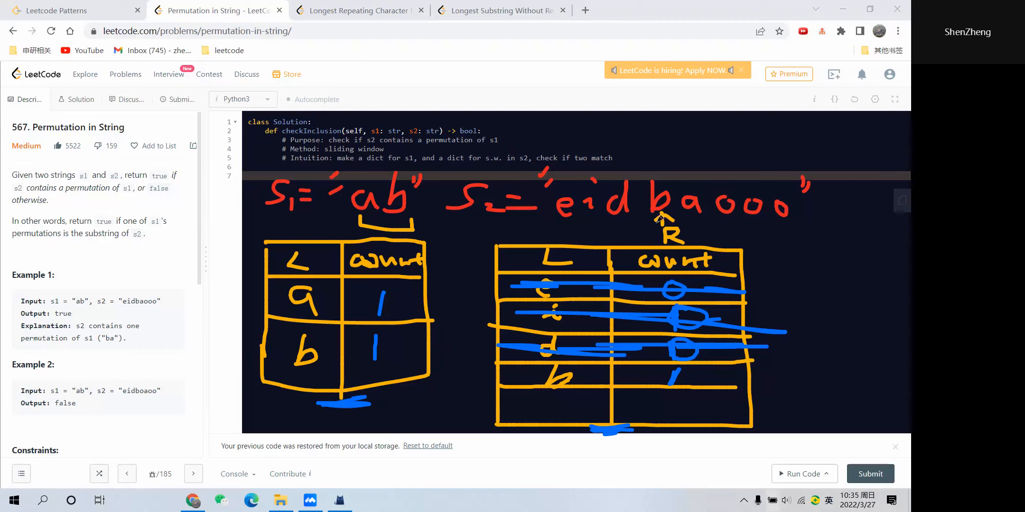
mouse_move(640, 222)
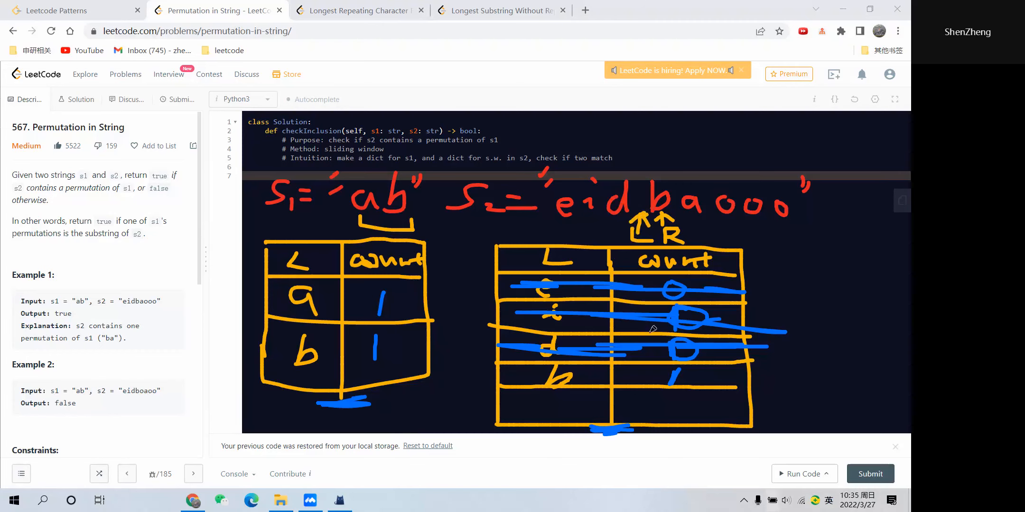
mouse_move(668, 224)
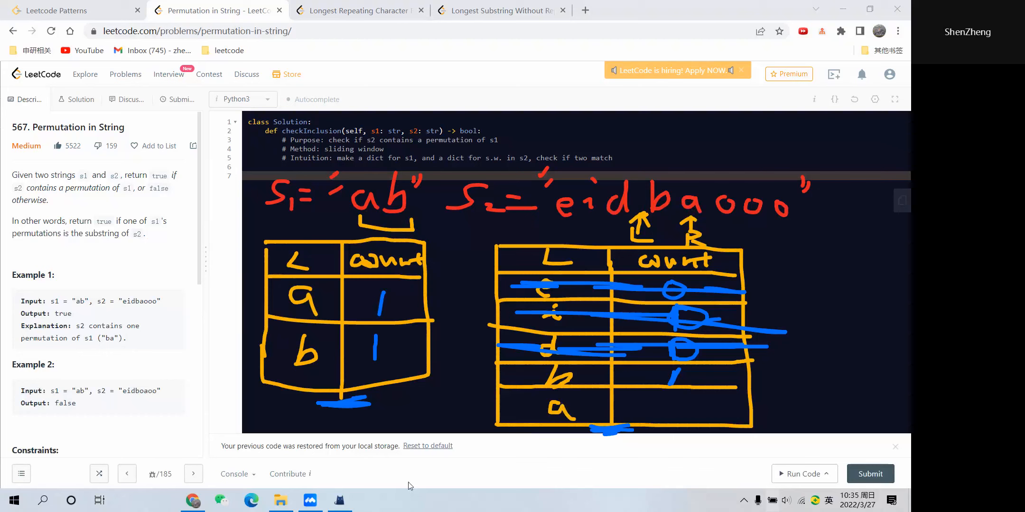
mouse_move(674, 402)
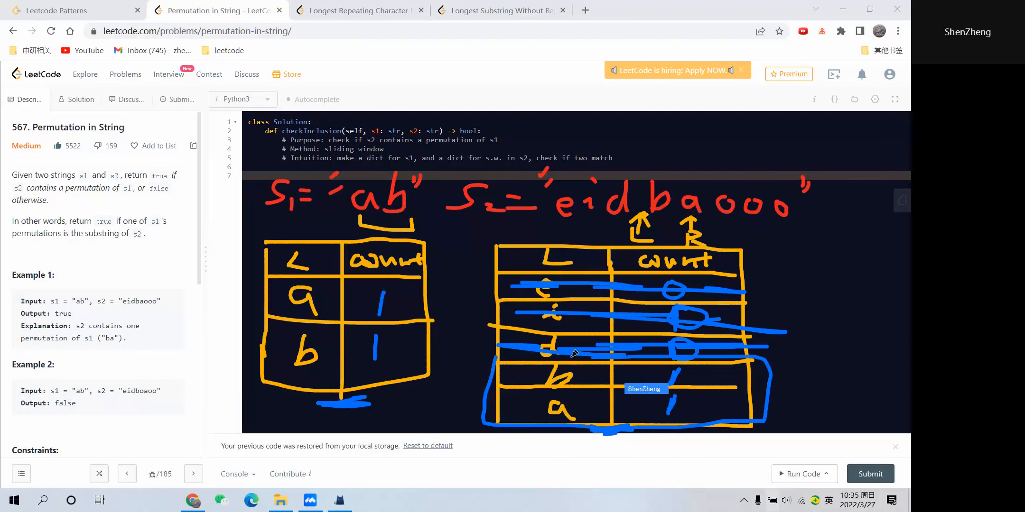
drag(267, 245, 484, 399)
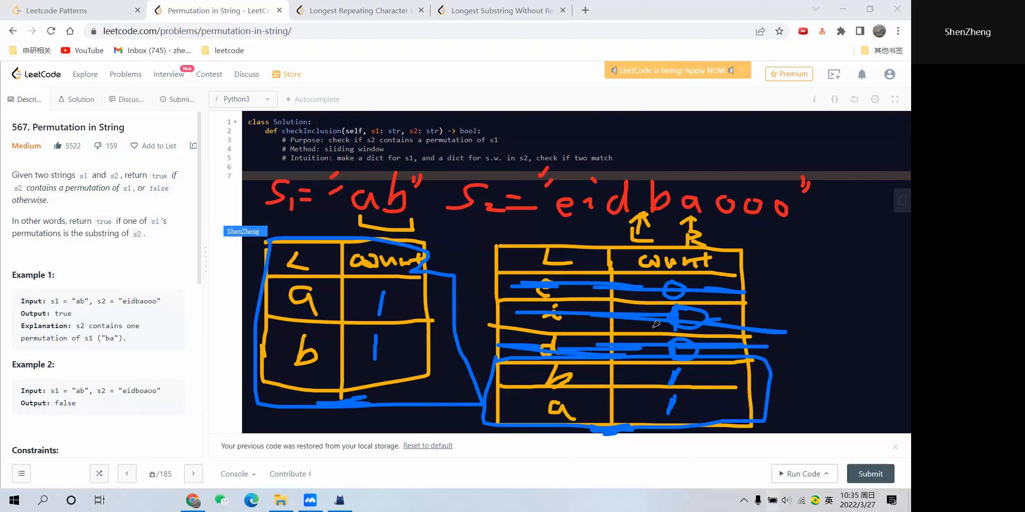
mouse_move(543, 381)
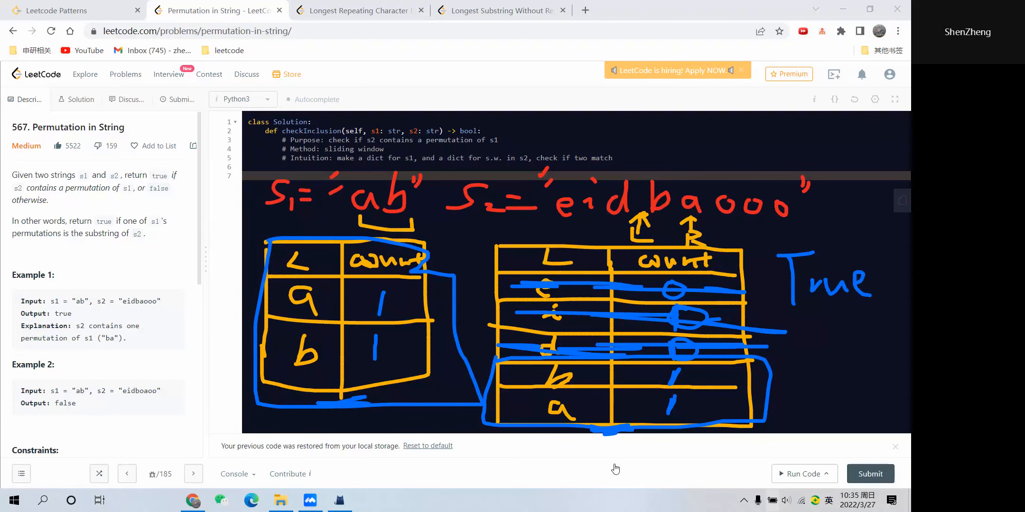
mouse_move(631, 418)
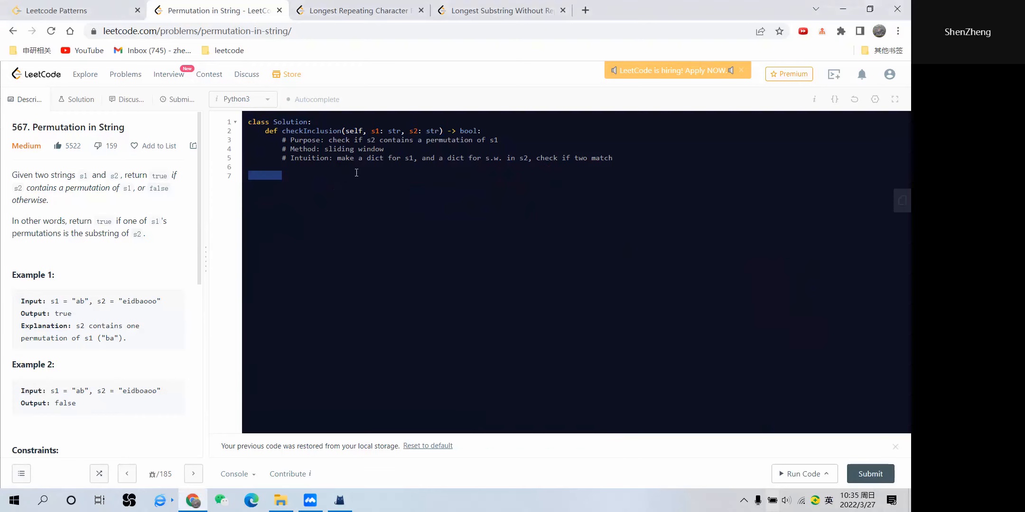
- Lay out comment skeleton: # init, # move right, # match -> True, # move left, # return
text(# init)
text(# f)
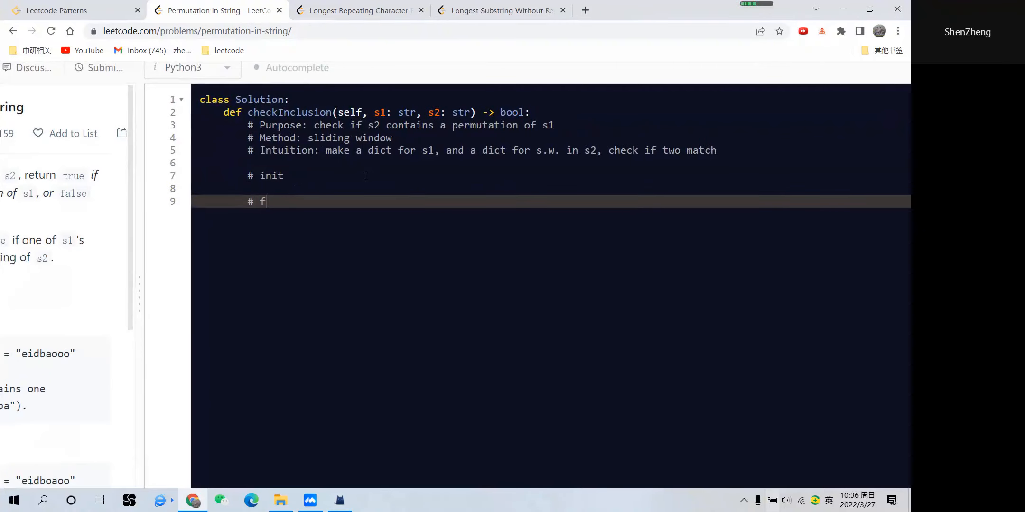
text(move trtight)
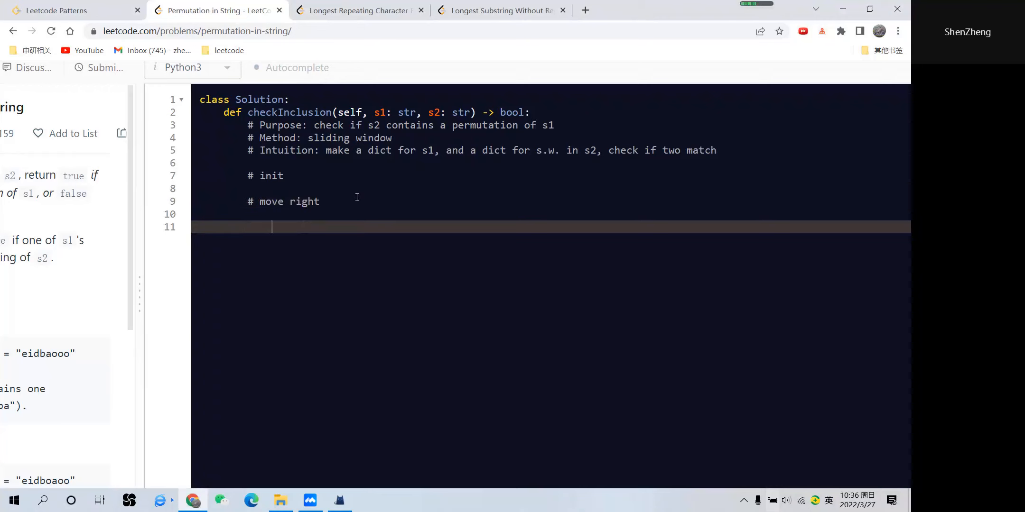
text(# move left)
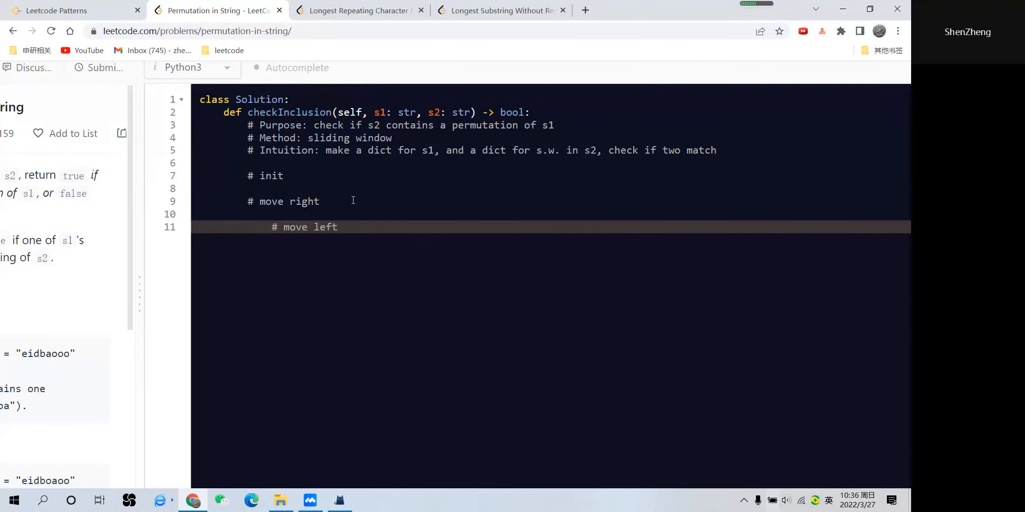
key(enter)
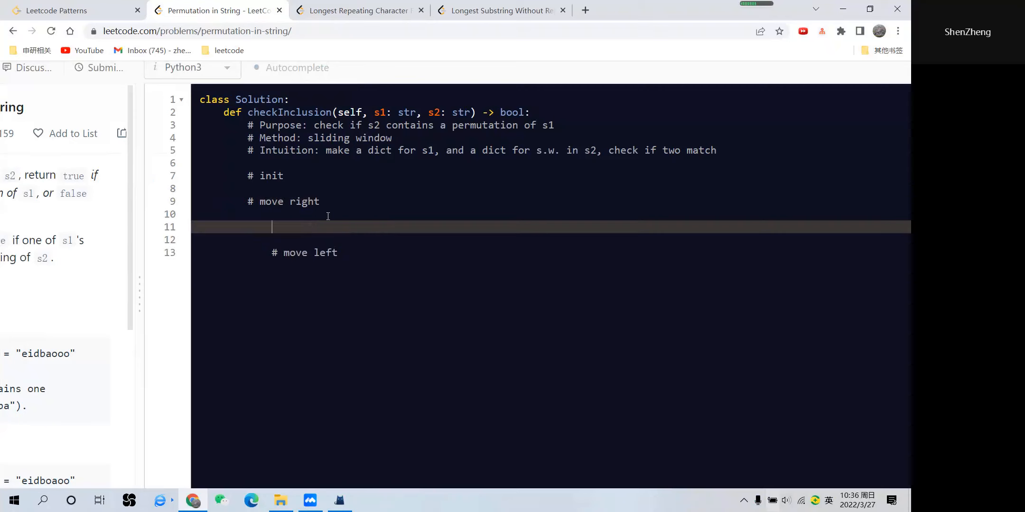
key(Backspace)
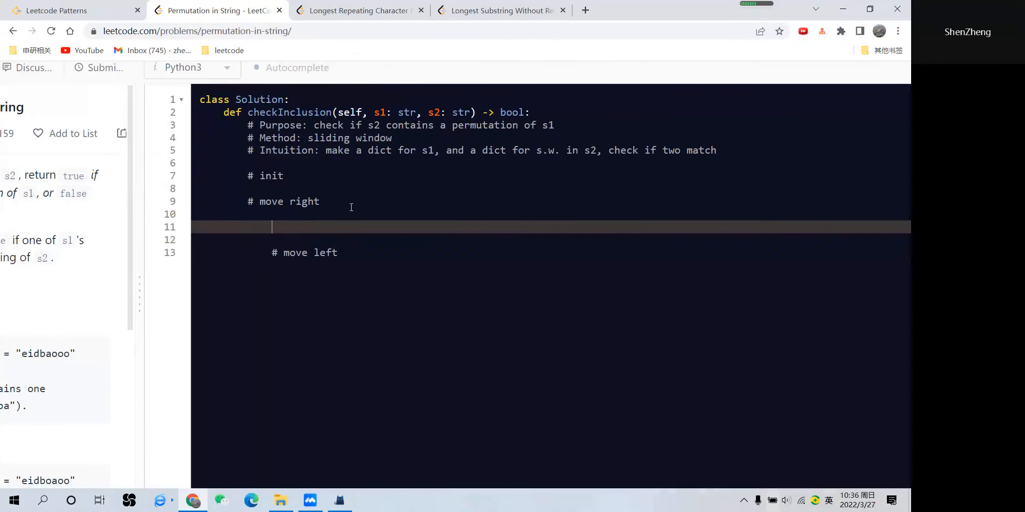
text(# match)
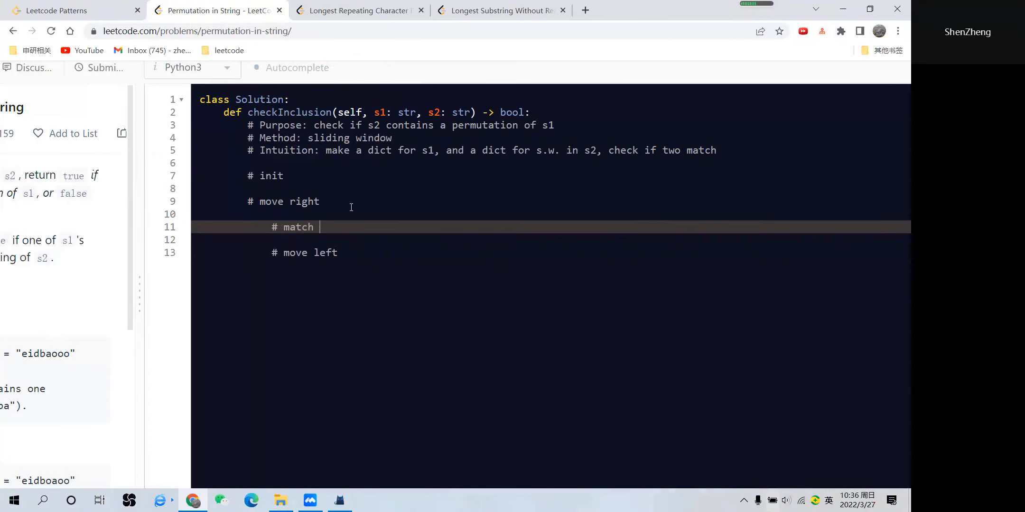
text(-> True)
text(# r)
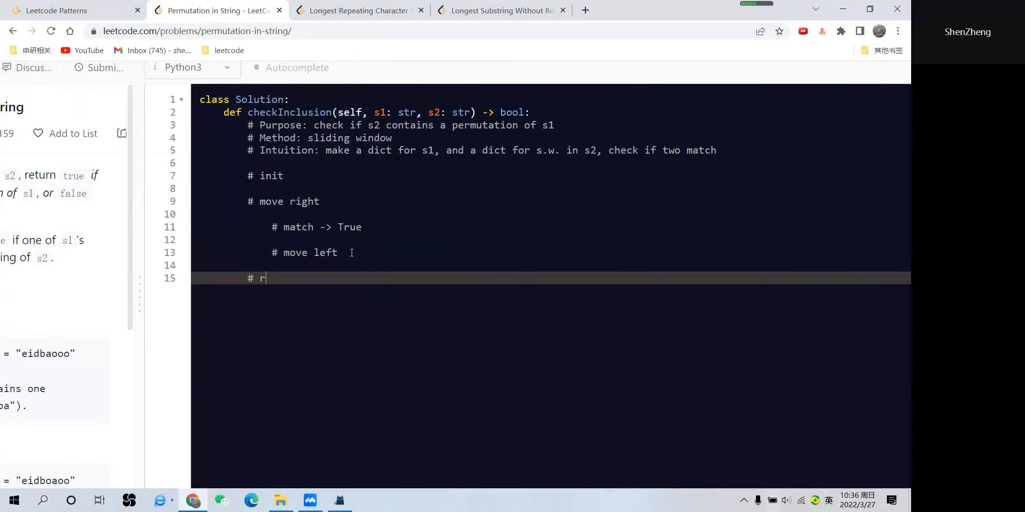
text(eturn)
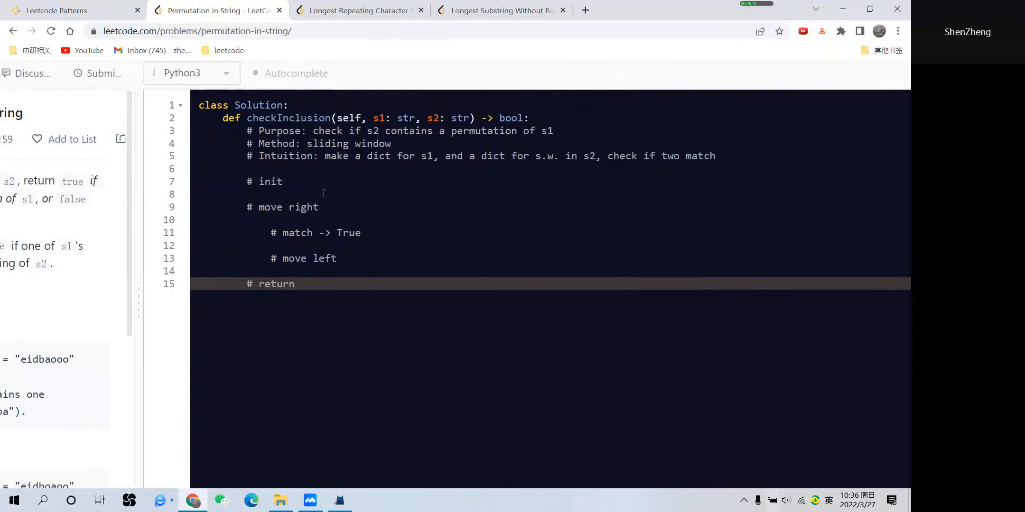
- Define left, counter1 = Counter(s1) and counter2 = Counter(s2[left:right_start]) under init
text(left)
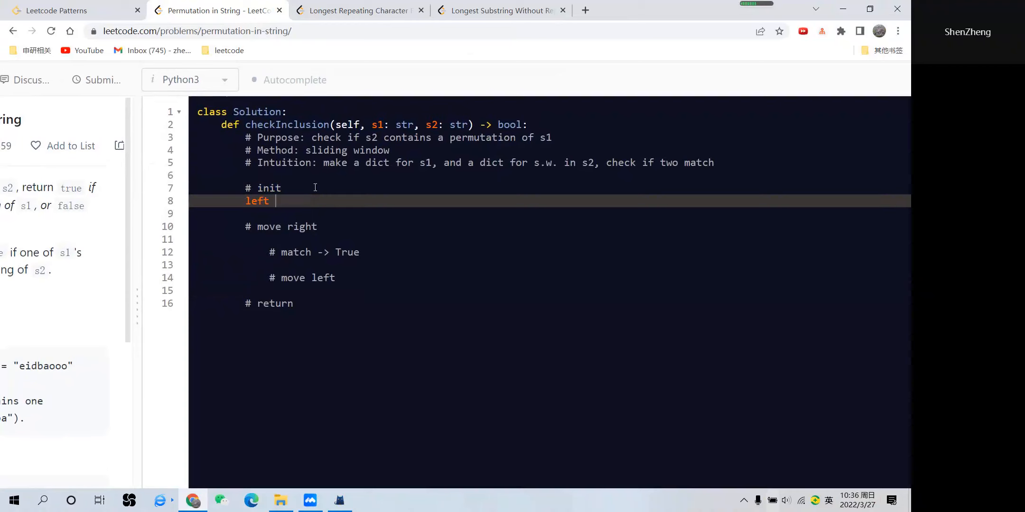
text(= 0)
text(counter)
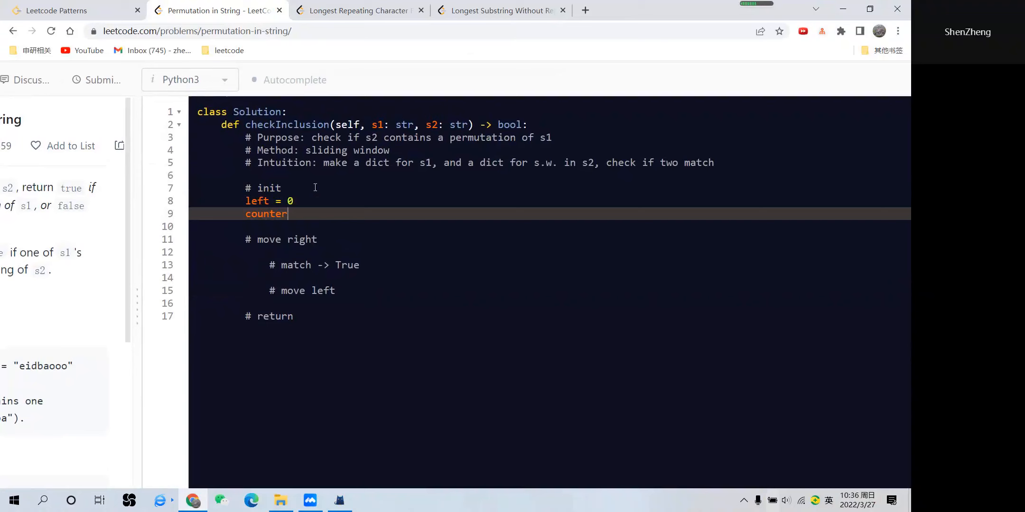
text(1 = Counter)
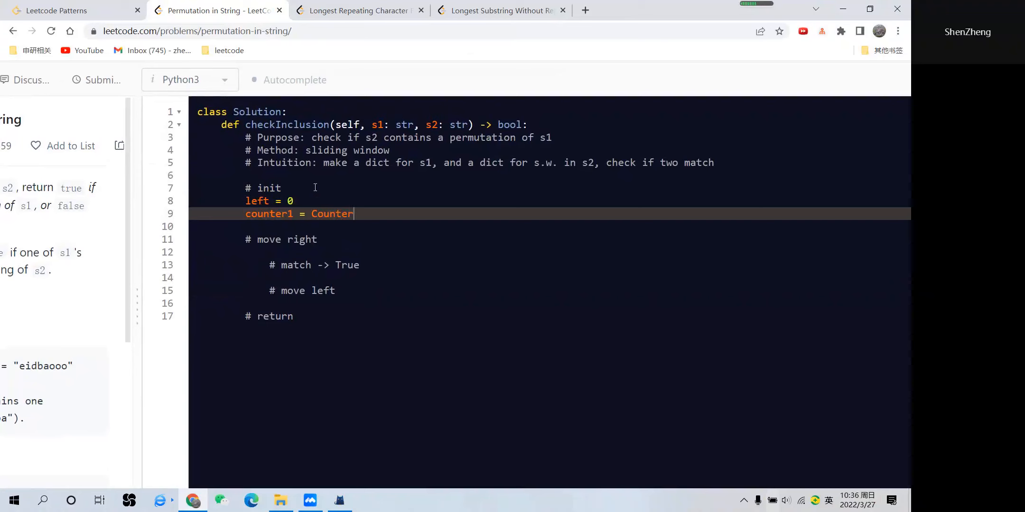
text((s1))
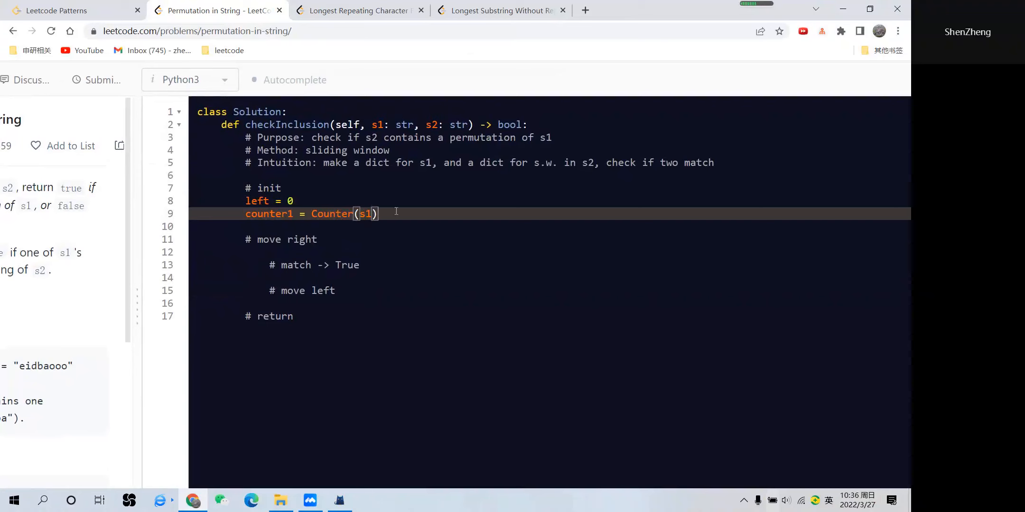
text(counter)
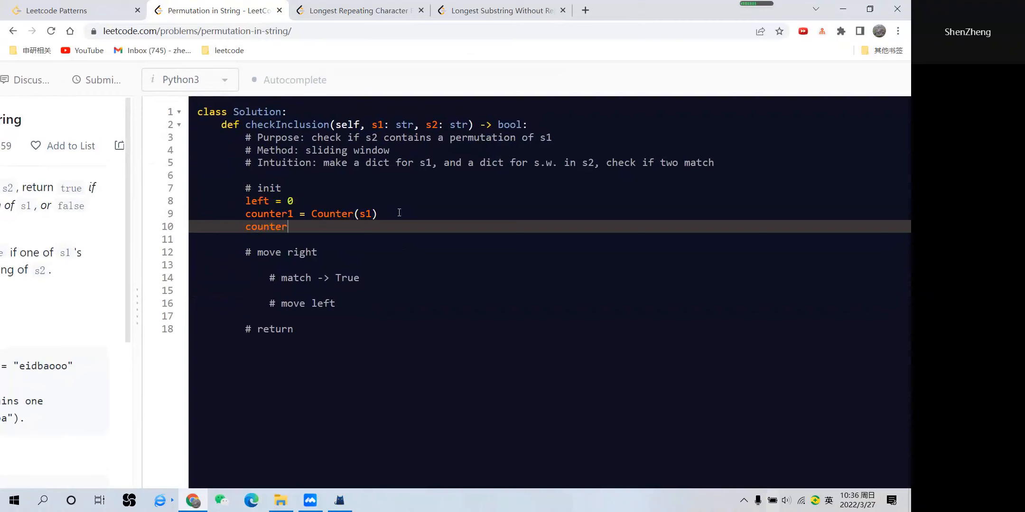
text(2 = Counter2)
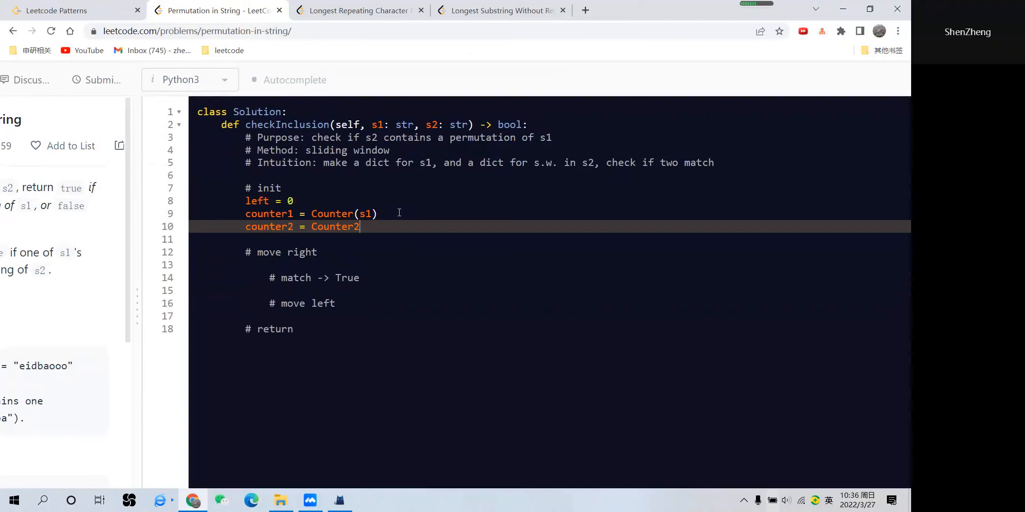
key(Backspace)
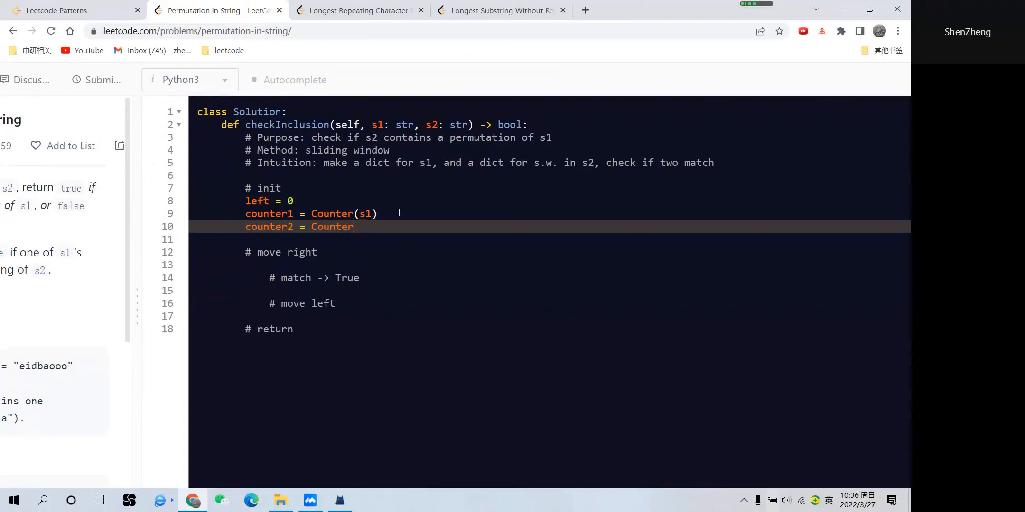
text((s2))
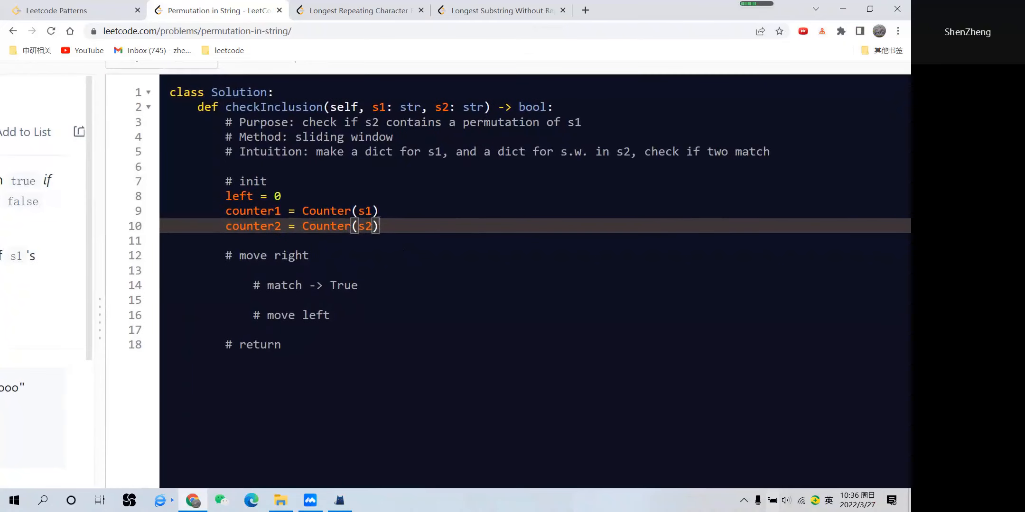
text([left:right_start)
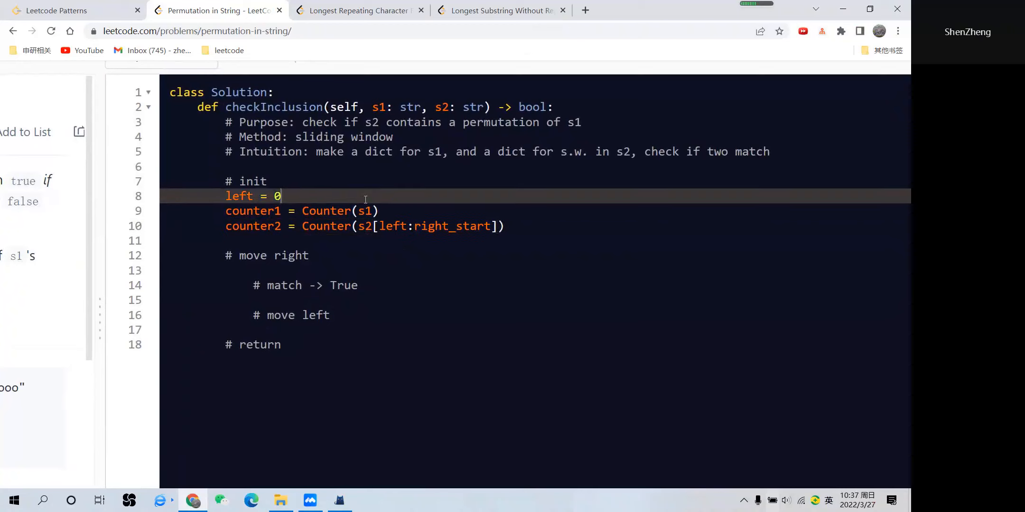
- Add right_start = len(s1) - 1 to the init block
text(right_start = len)
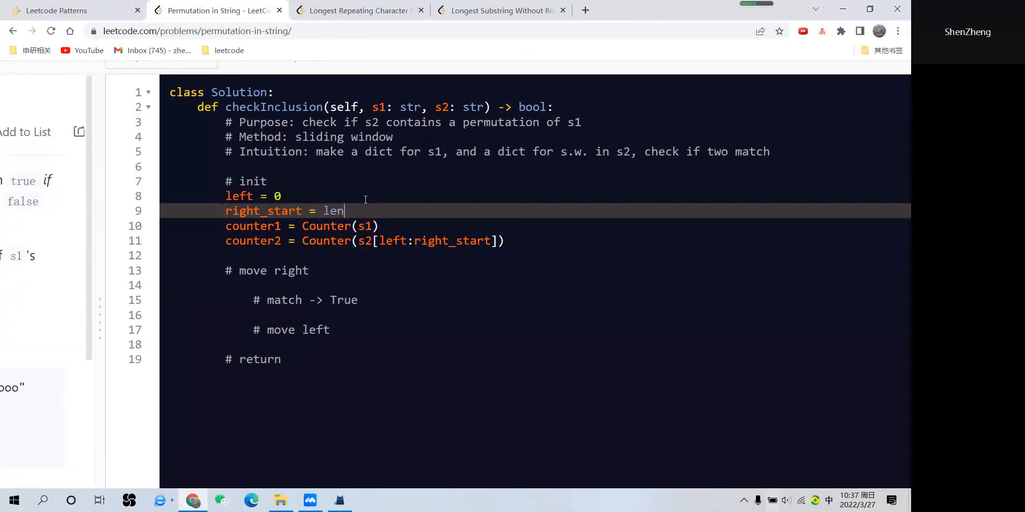
text((s1))
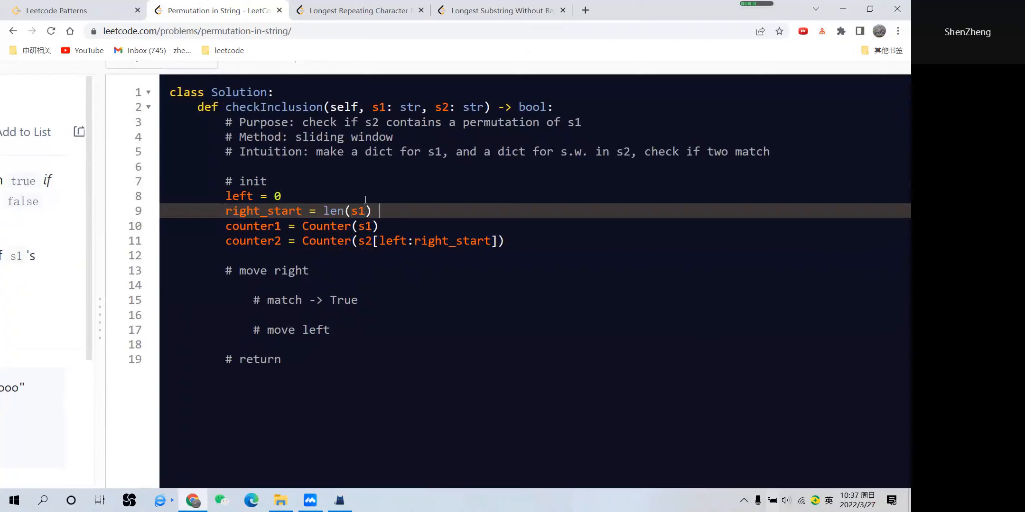
text(- 1)
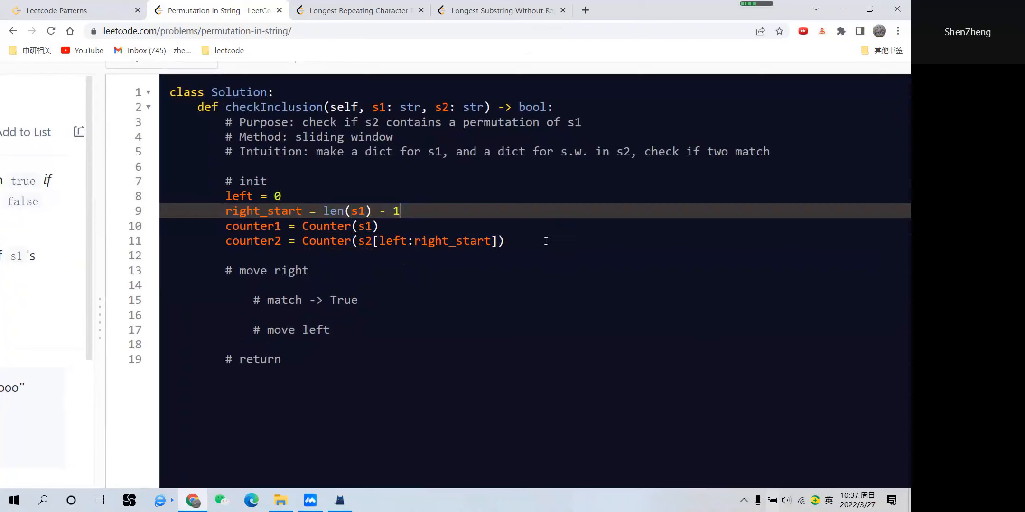
click(459, 270)
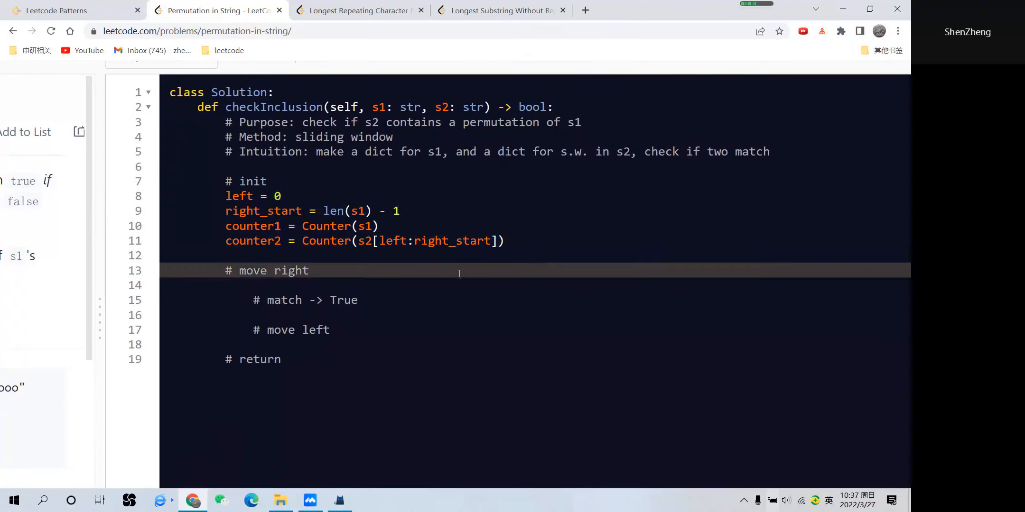
- Write the window loop: for right in range(right_start, len(s2))
key(enter)
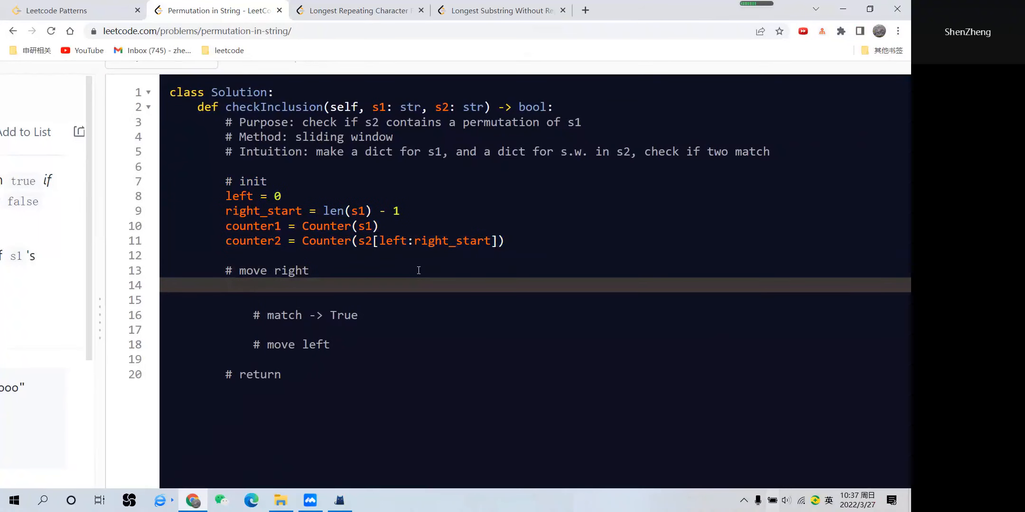
text(for right i)
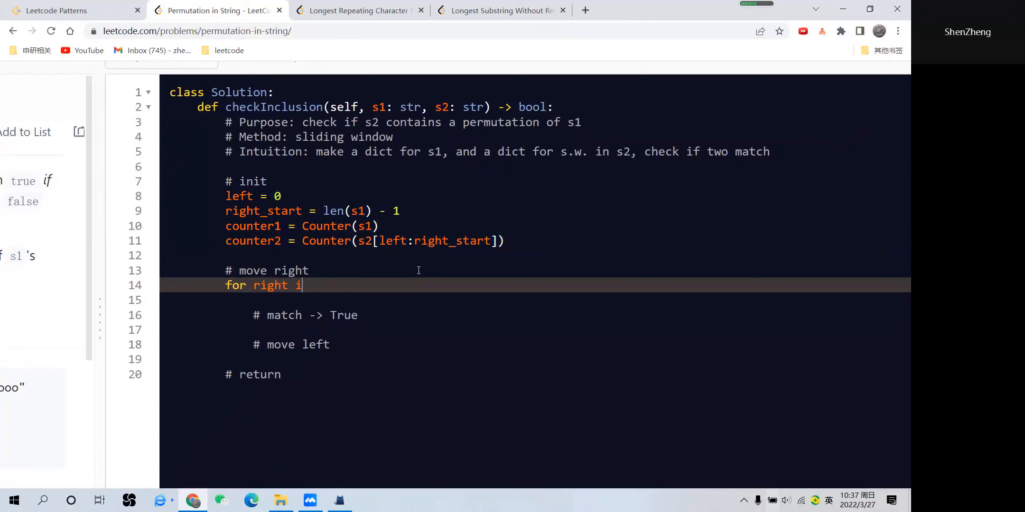
text(in range(riui)
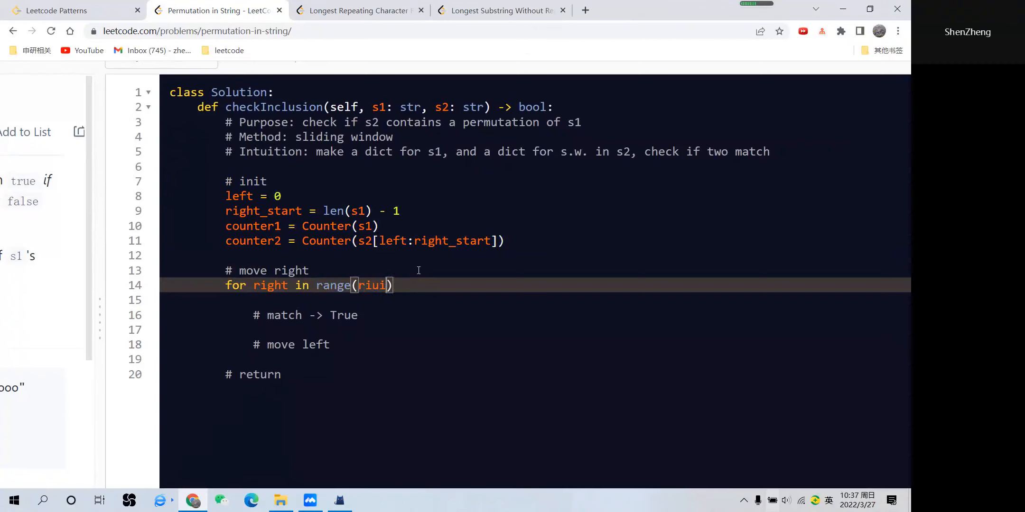
text(right_start,)
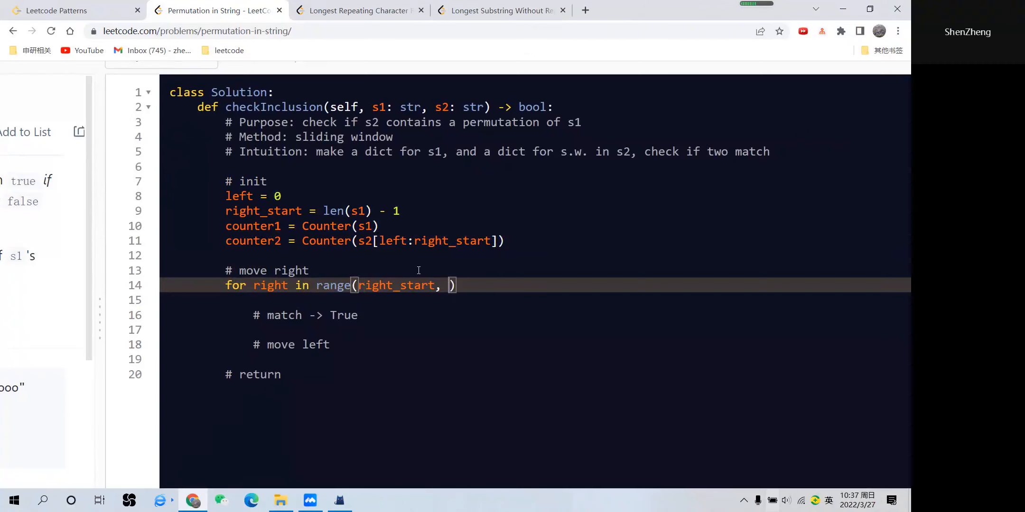
text(right_end)
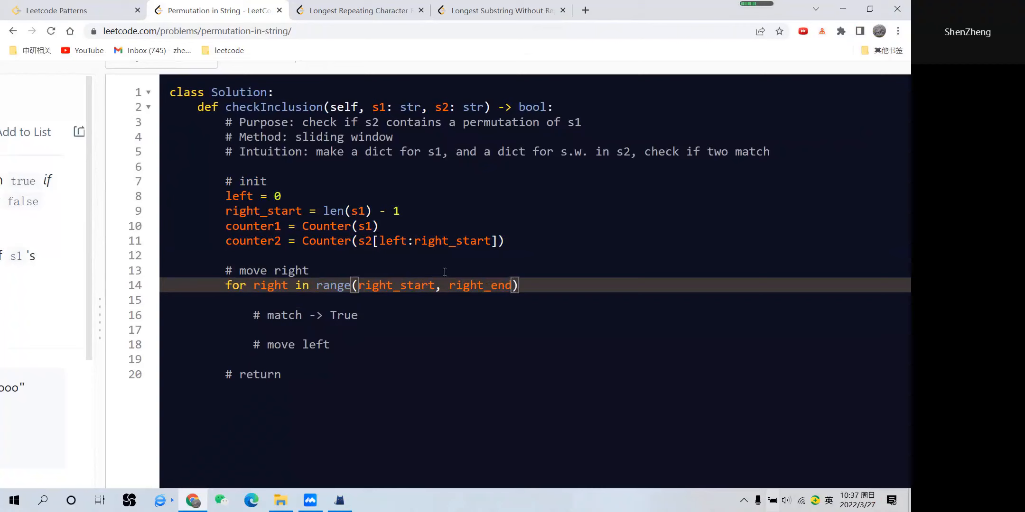
double_click(479, 286)
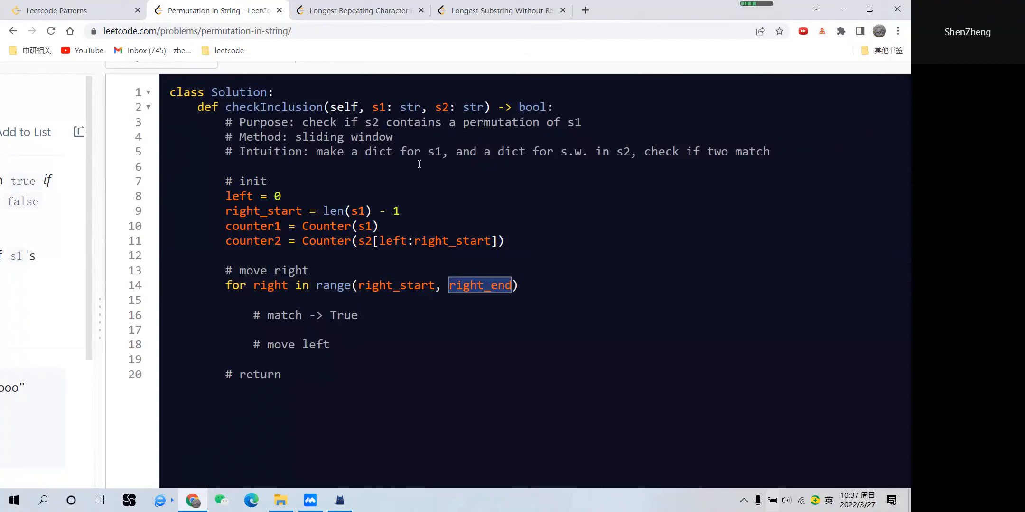
mouse_move(419, 209)
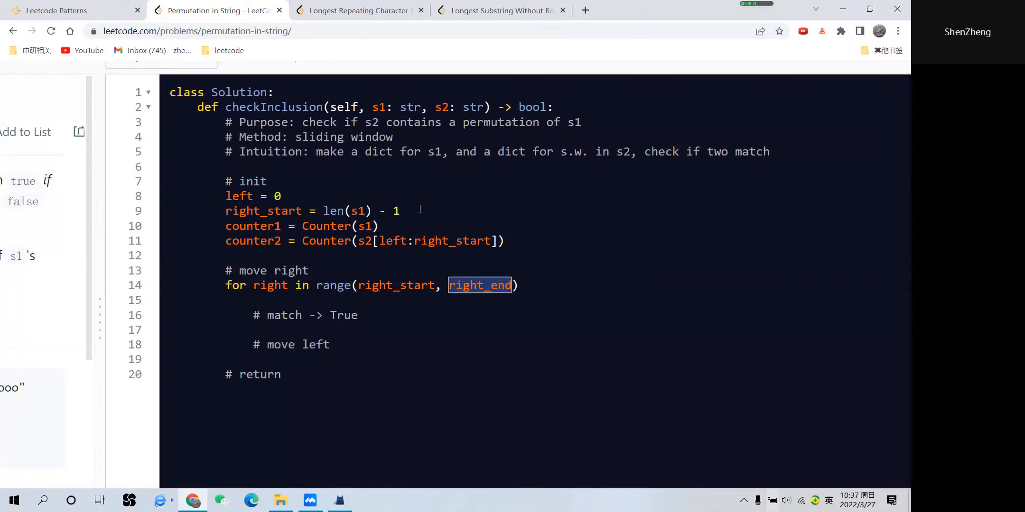
double_click(442, 106)
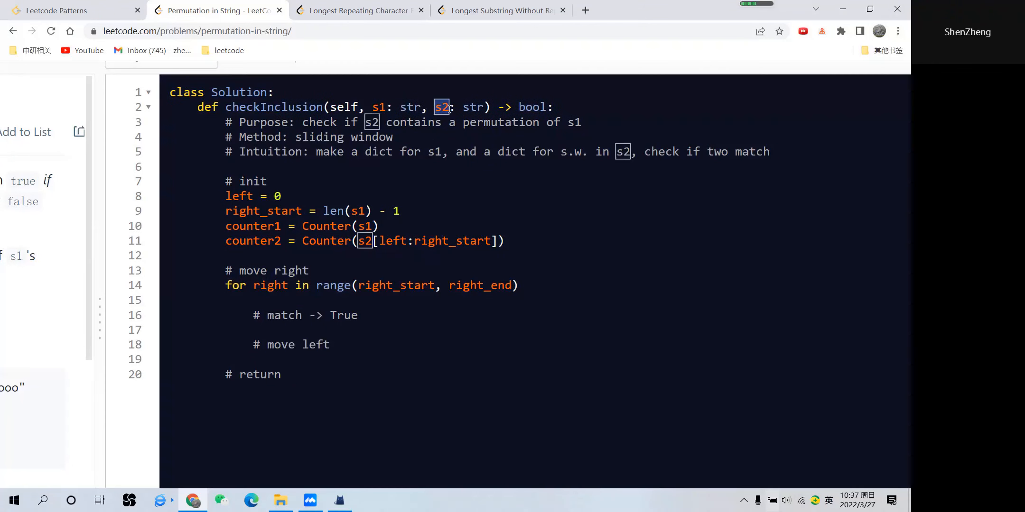
double_click(480, 286)
text(right_end =)
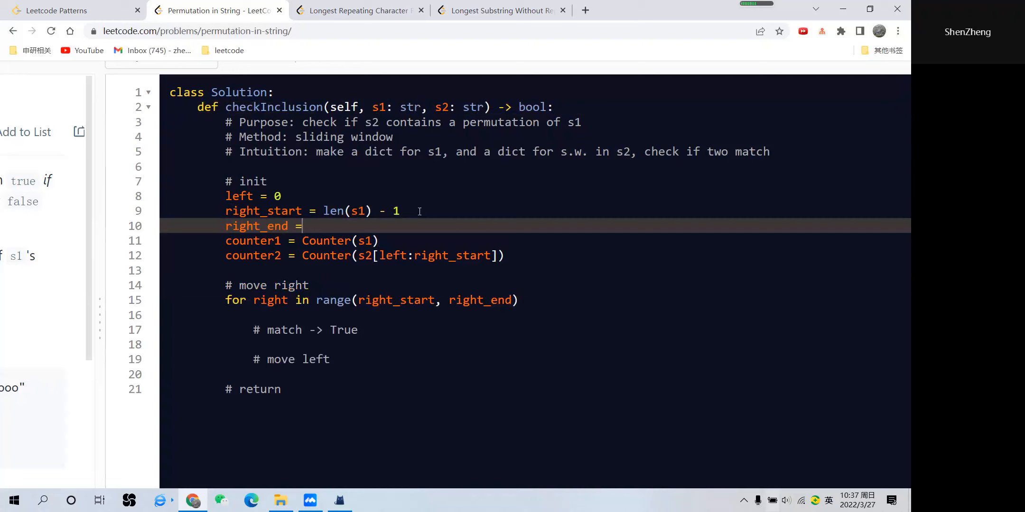
text(len(s2))
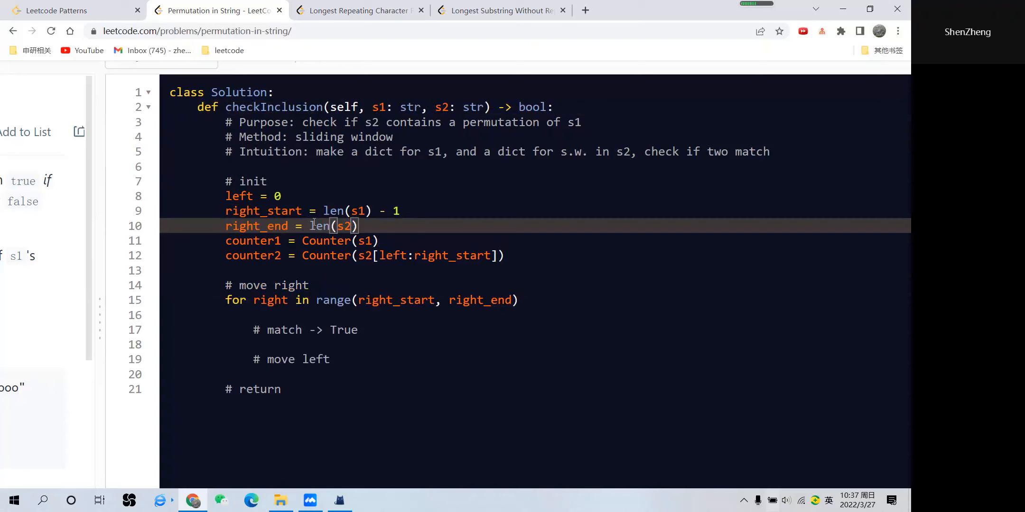
double_click(480, 300)
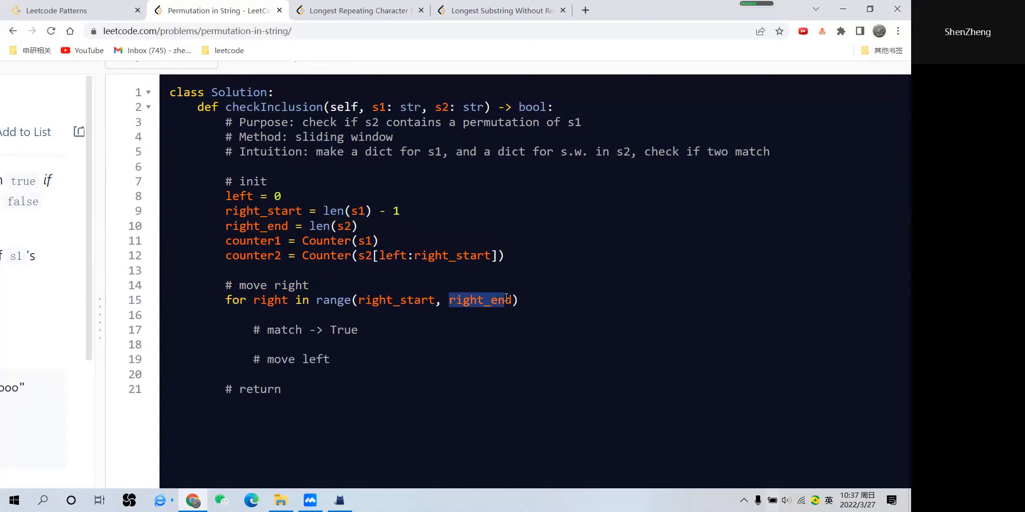
double_click(396, 300)
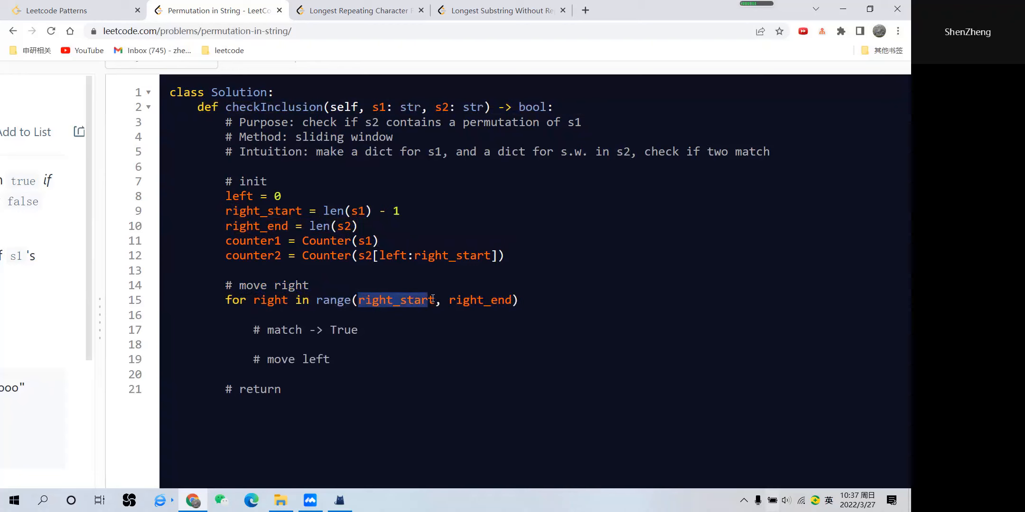
click(473, 300)
text(:)
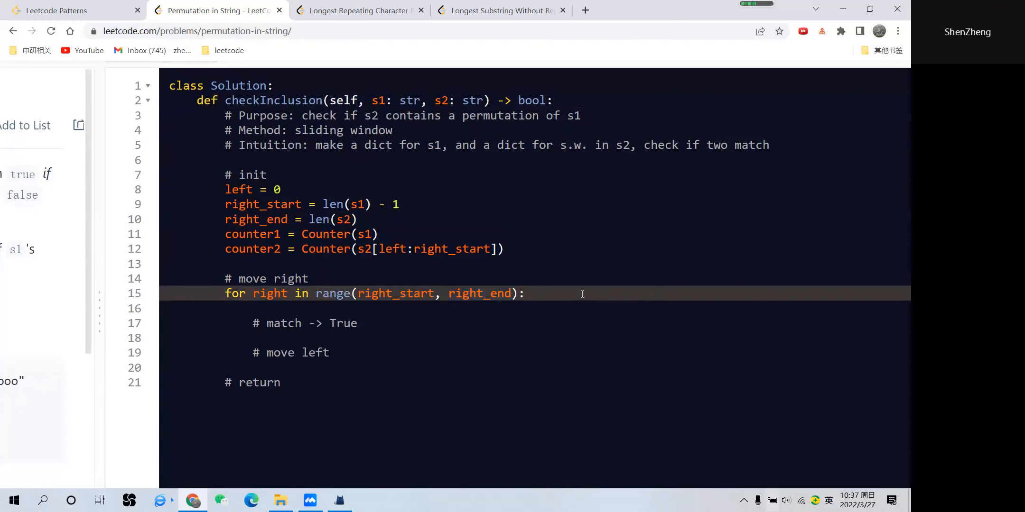
- Increment counter2[s2[right]] and add 'if counter1 == counter2:' returning True
text(counter2)
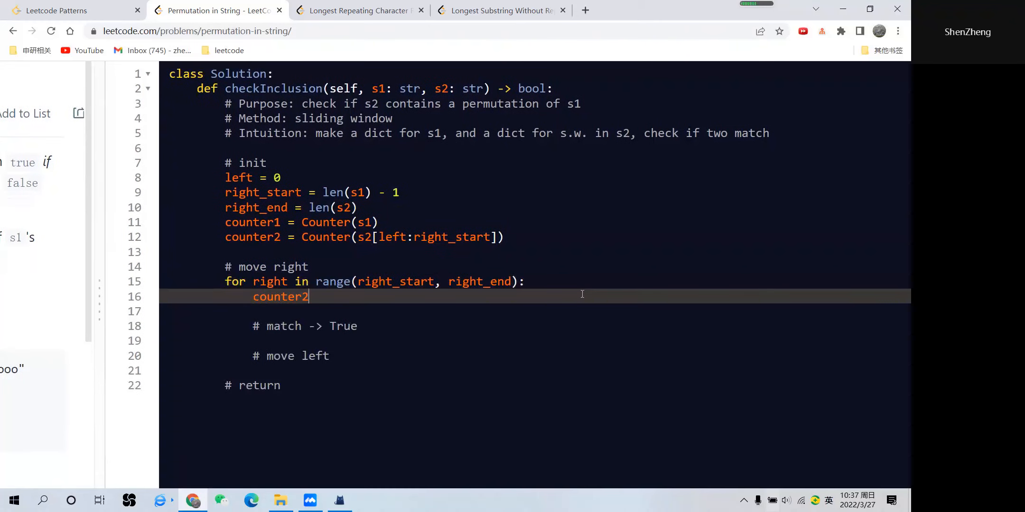
text([])
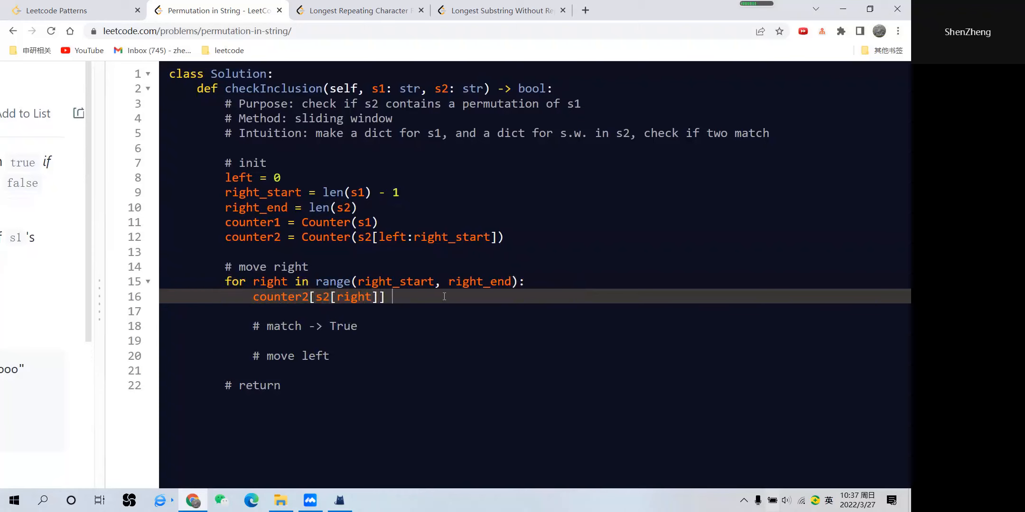
text(+= 1)
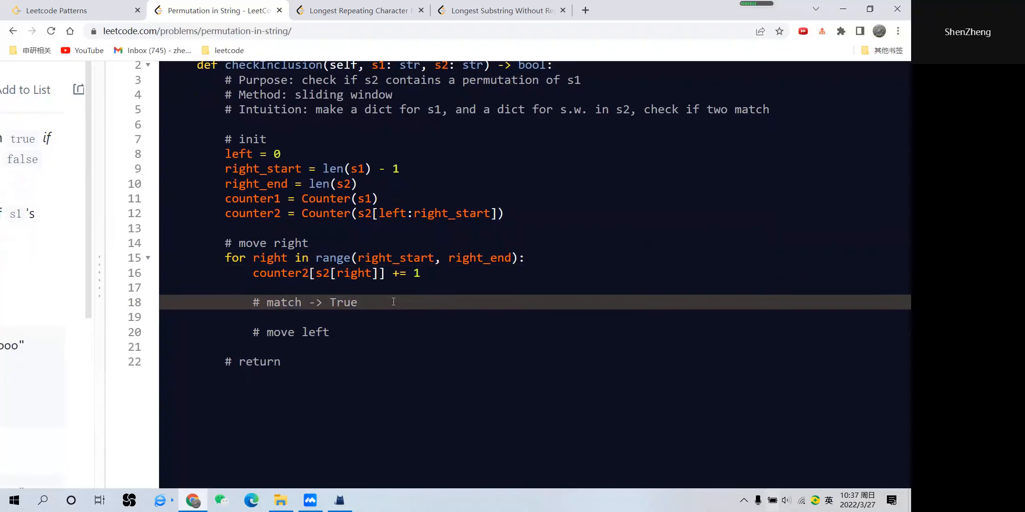
text(if)
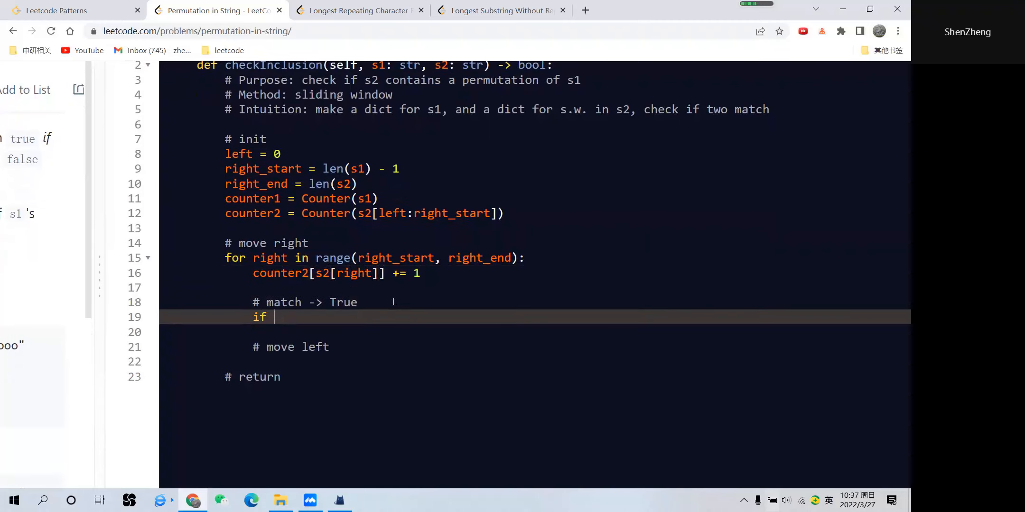
text(counter1)
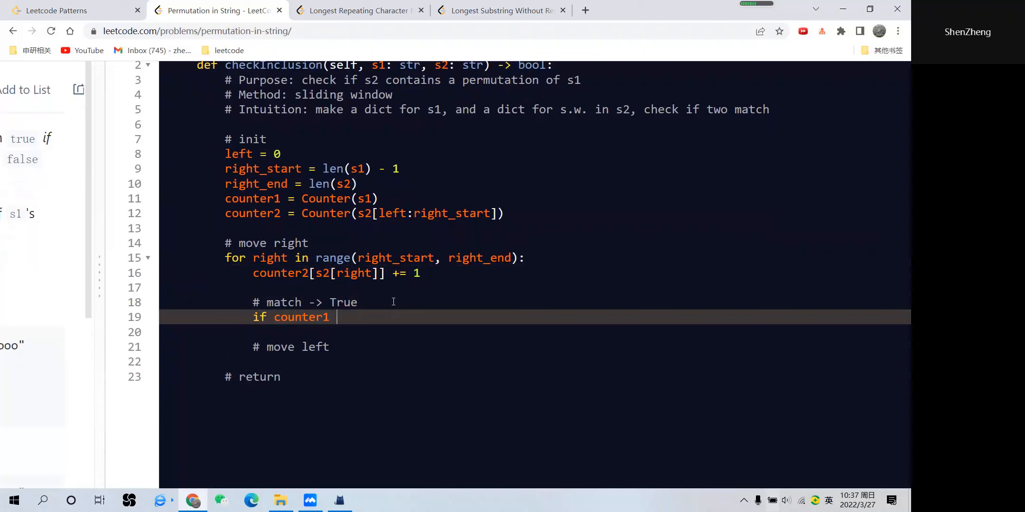
text(== counter2)
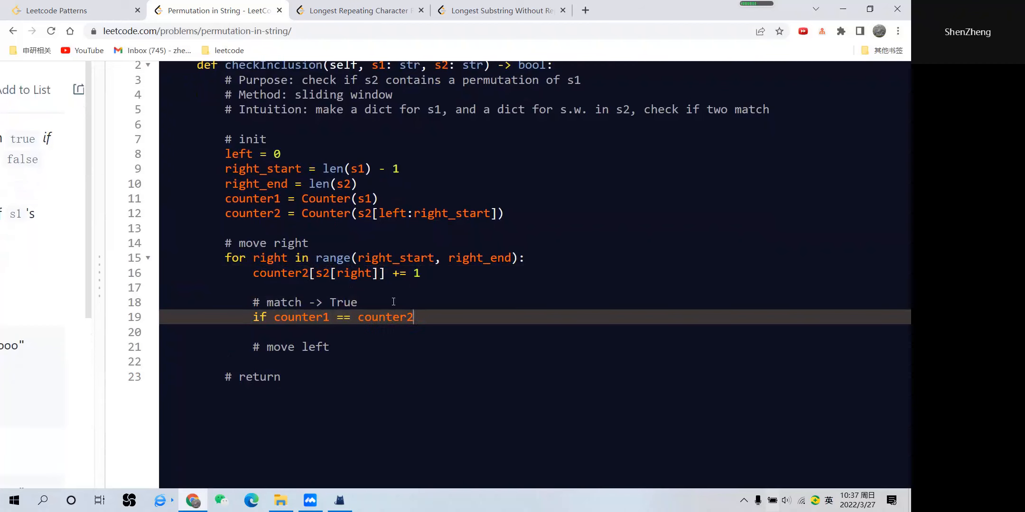
text(:)
text(return True)
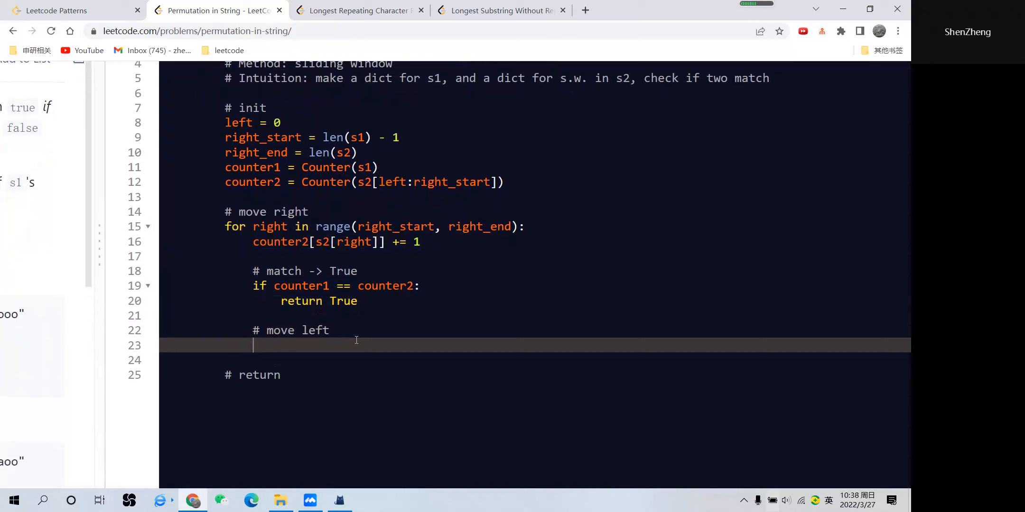
- Decrement counter2[s2[left]] and delete that key when its count reaches 0
text(counter2[])
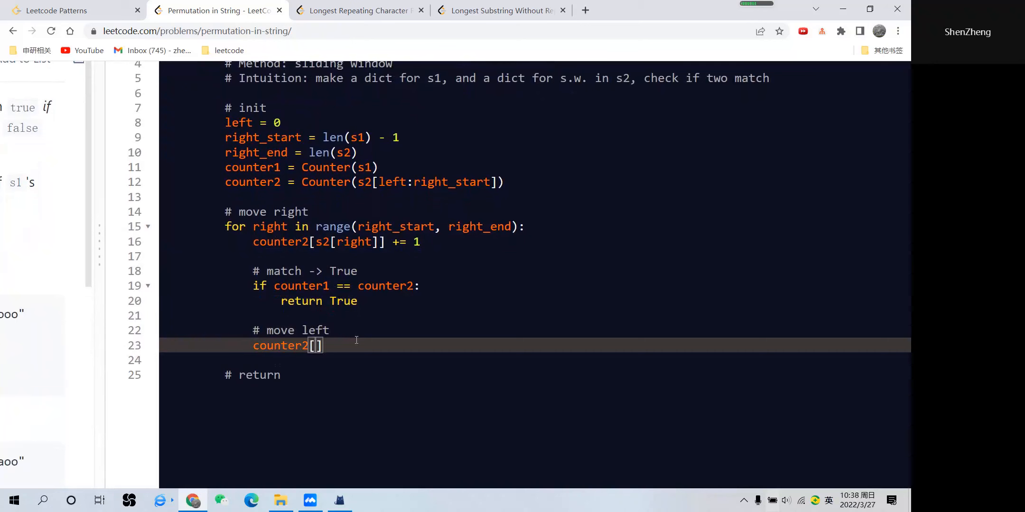
text(s2)
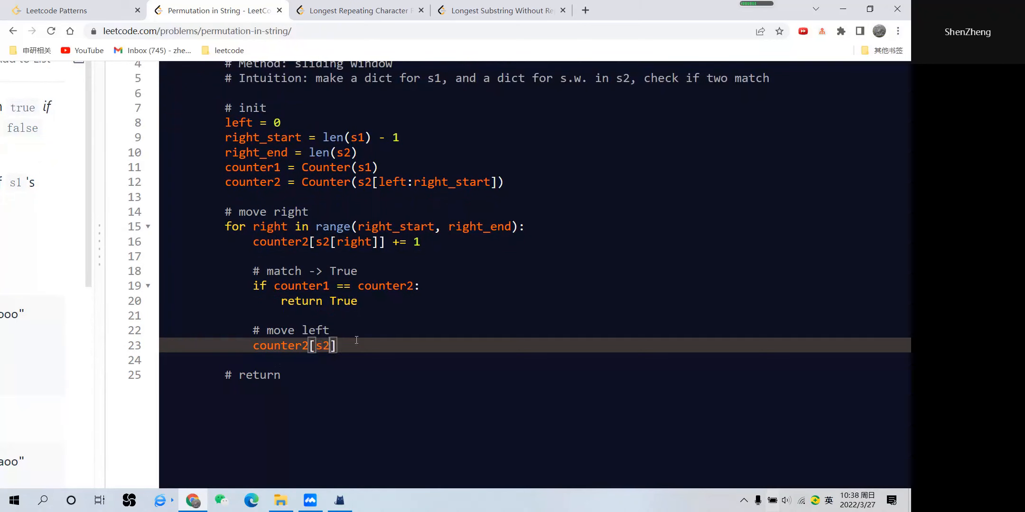
text(left]] -= 1)
text(if counter2[s2[left]] ==)
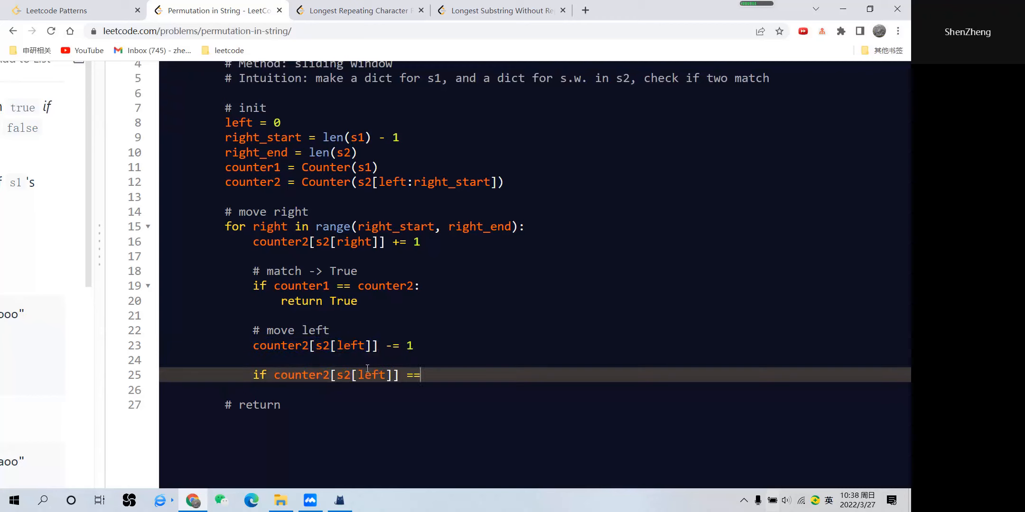
text(0:)
text(del)
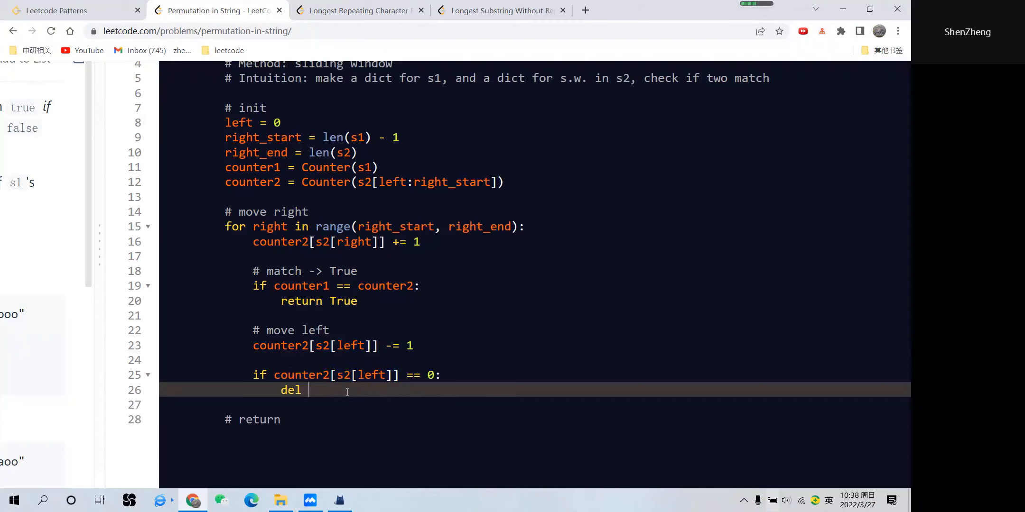
text(counter2[s2[left]])
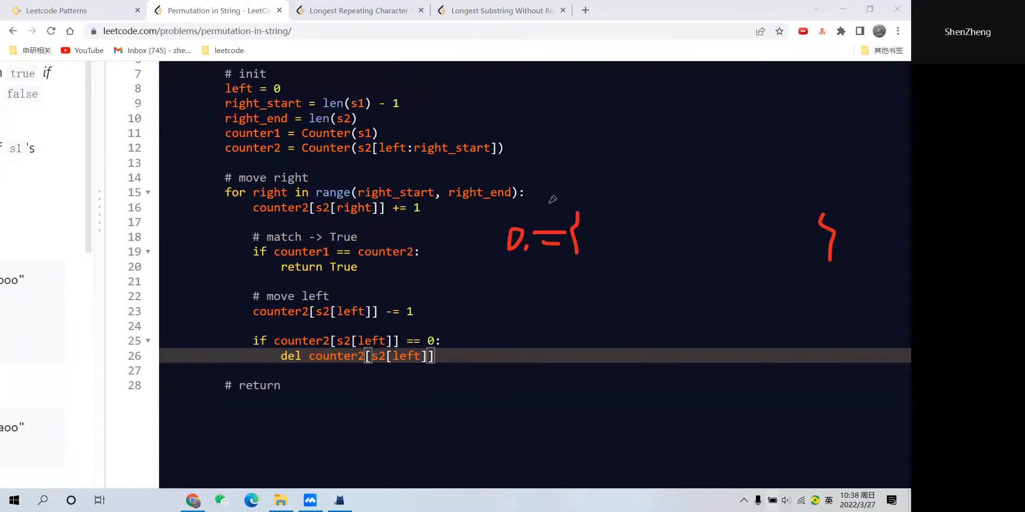
drag(598, 226, 657, 235)
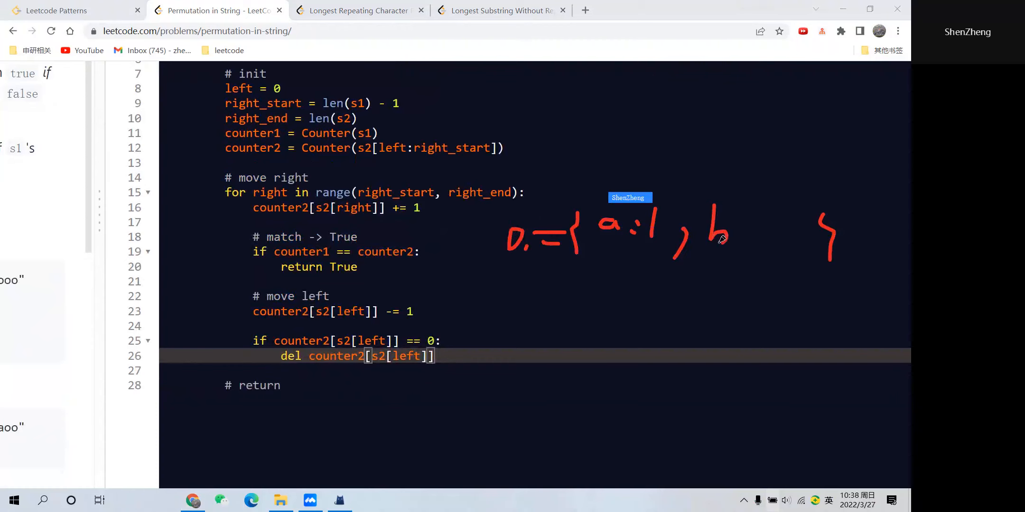
drag(725, 235, 735, 229)
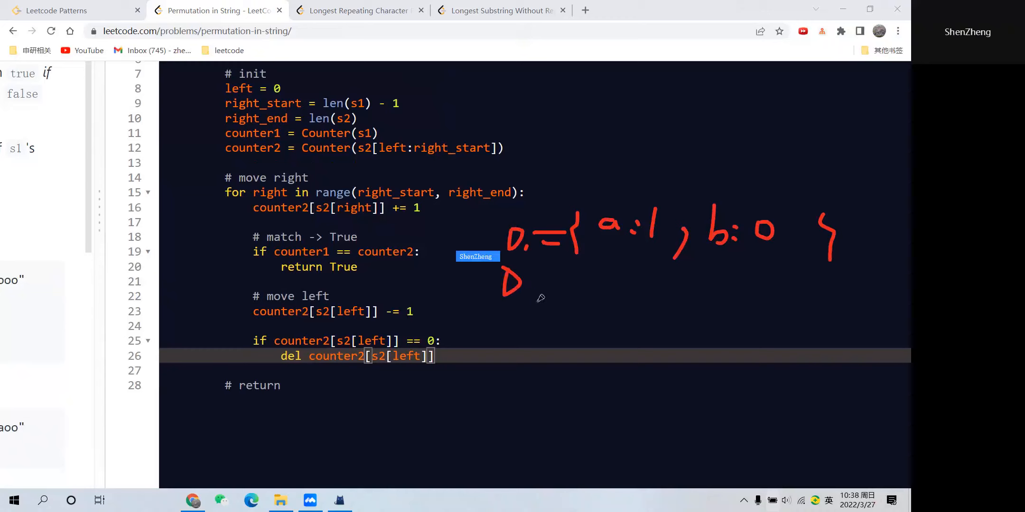
drag(507, 274, 575, 294)
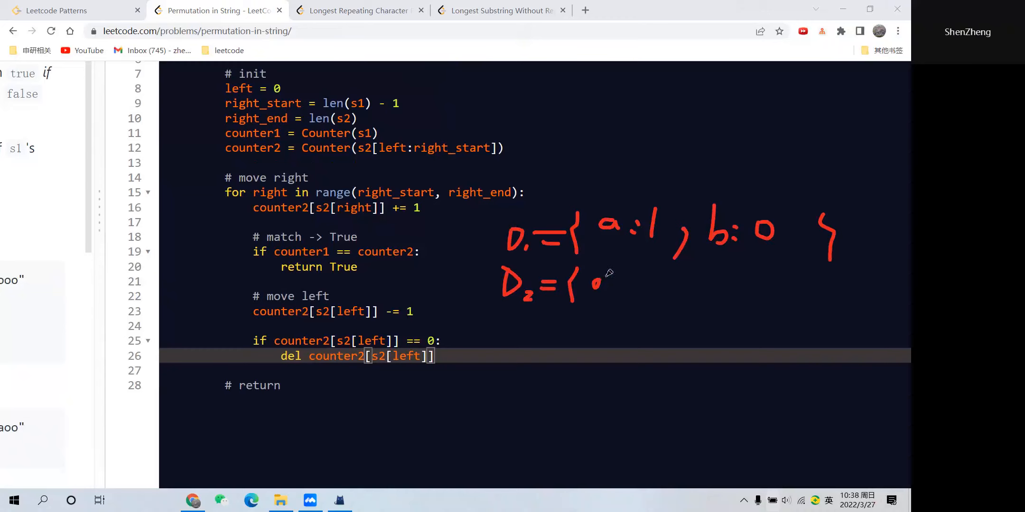
drag(591, 274, 613, 294)
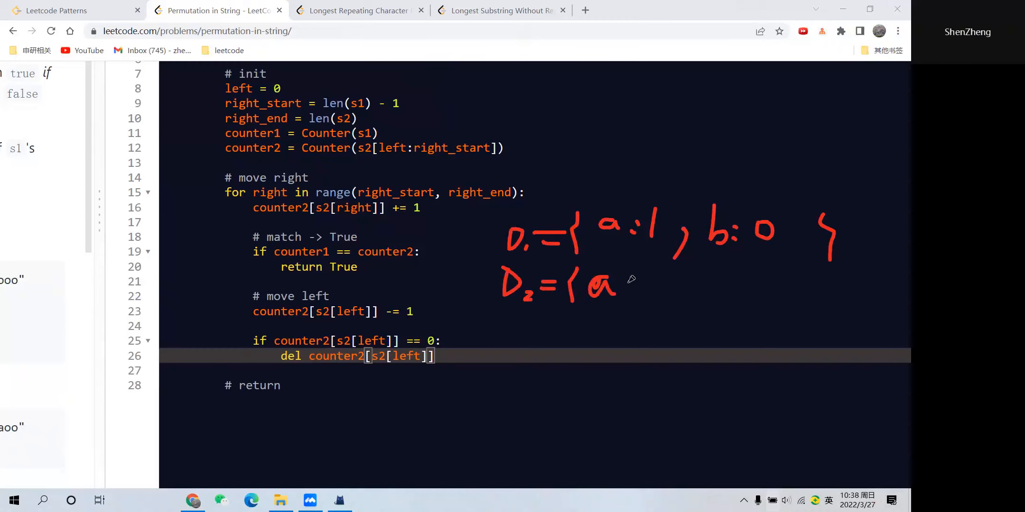
drag(614, 287, 679, 321)
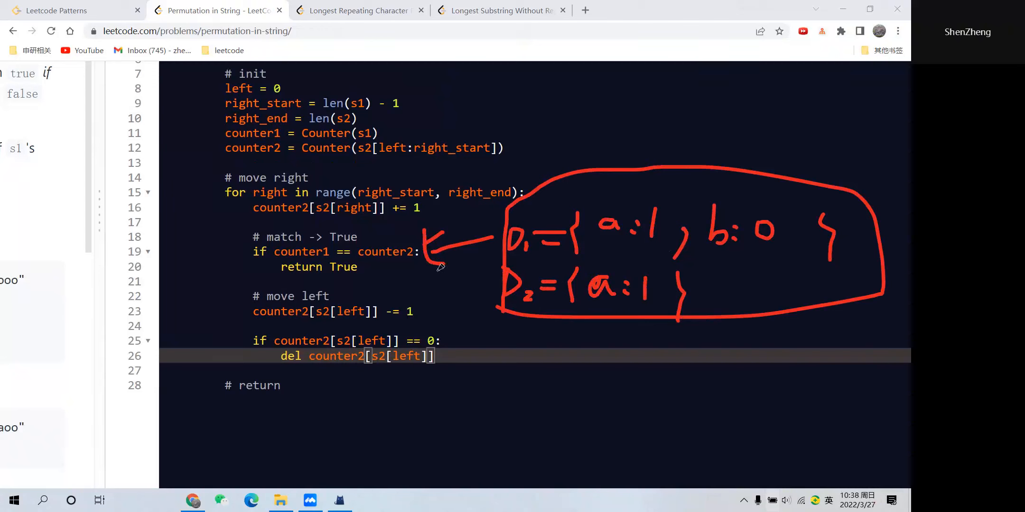
mouse_move(713, 255)
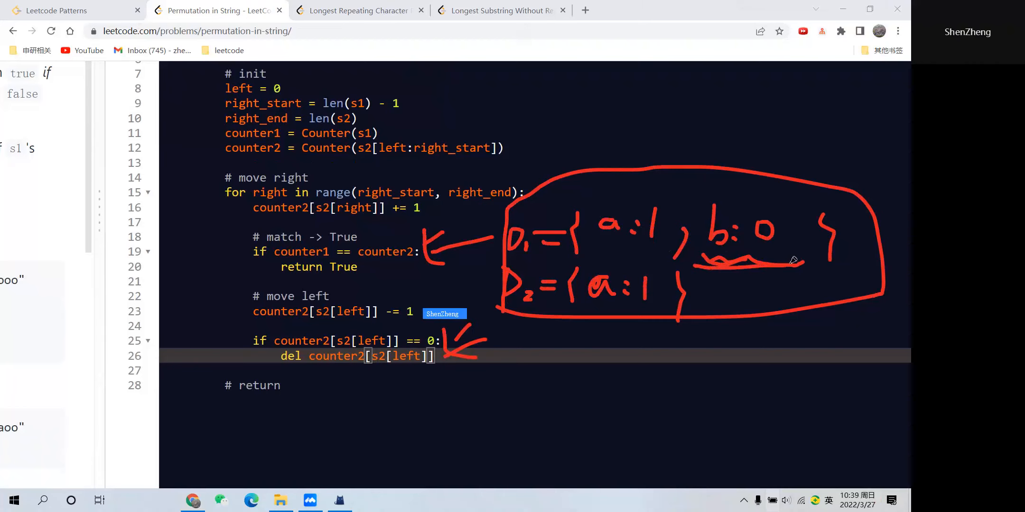
drag(706, 196, 803, 268)
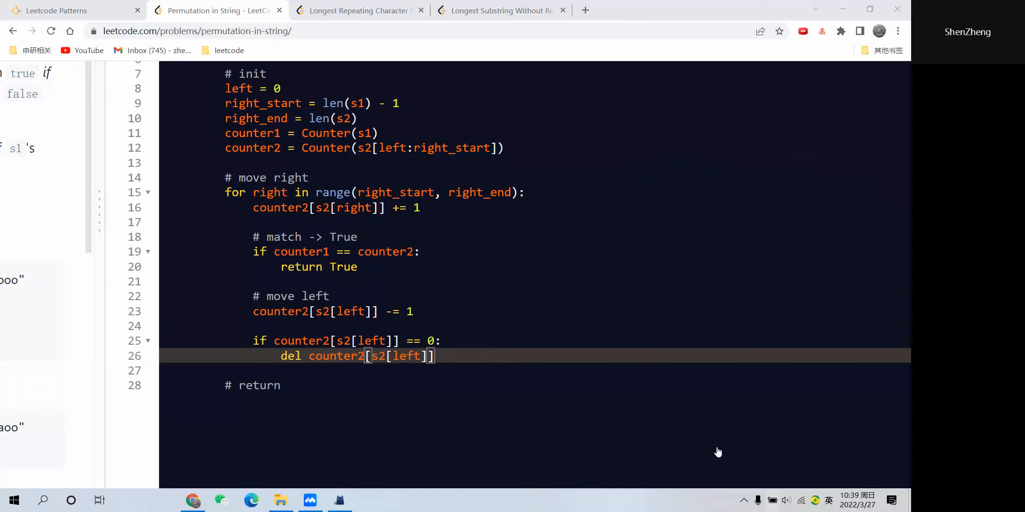
- End the loop with left += 1 and finish the function with return False
key(Return)
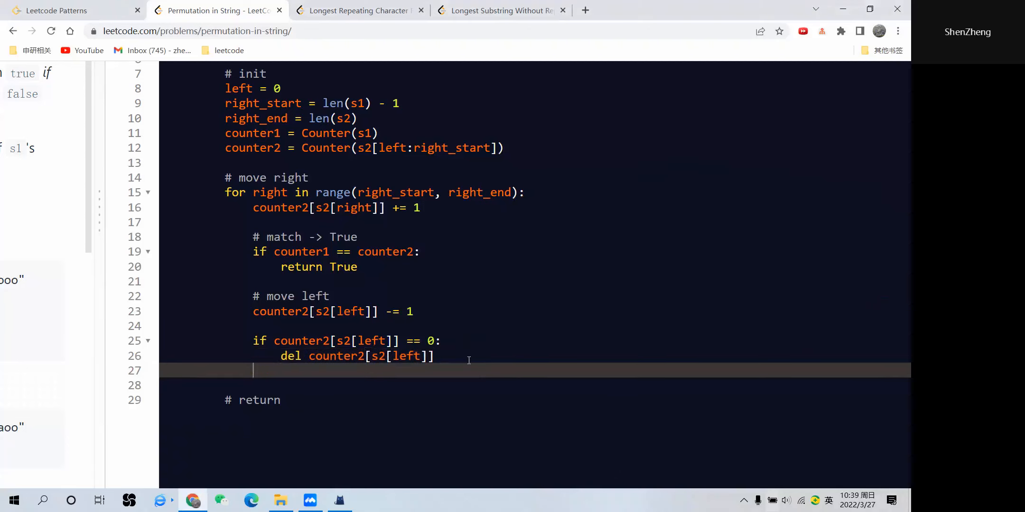
text(left += 1)
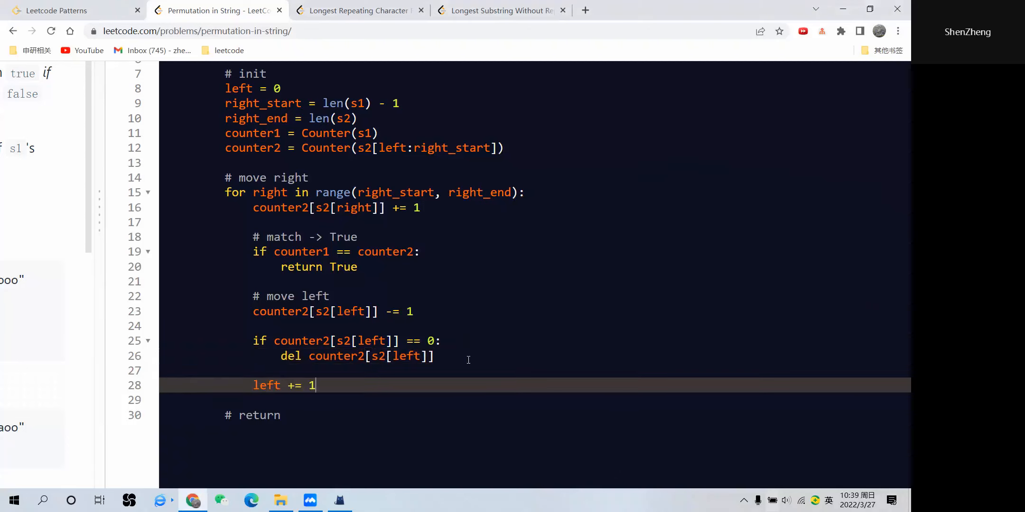
text(return)
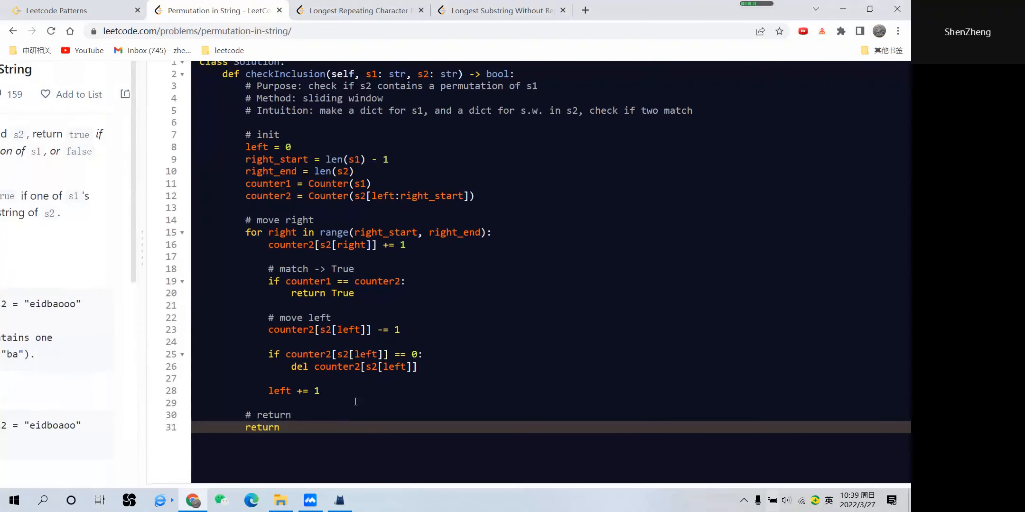
text(False)
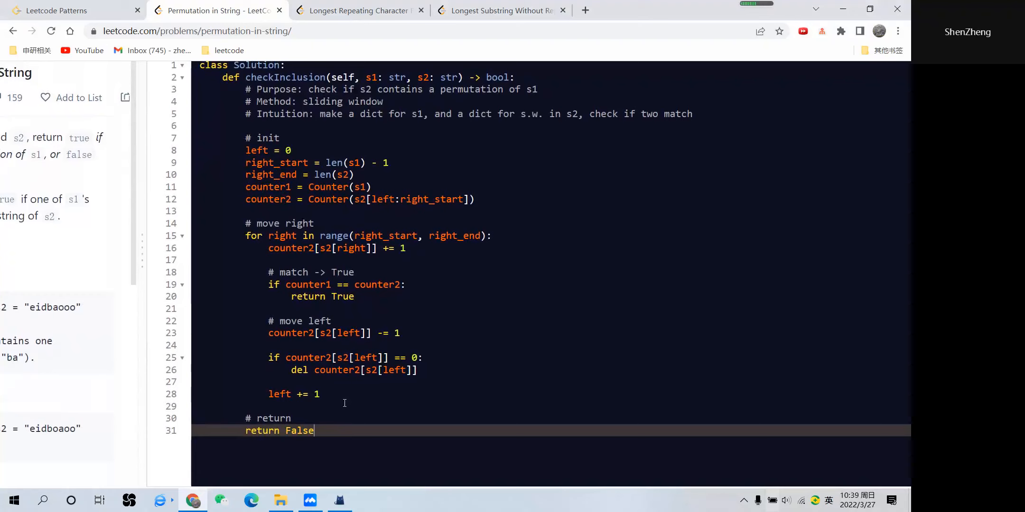
click(307, 248)
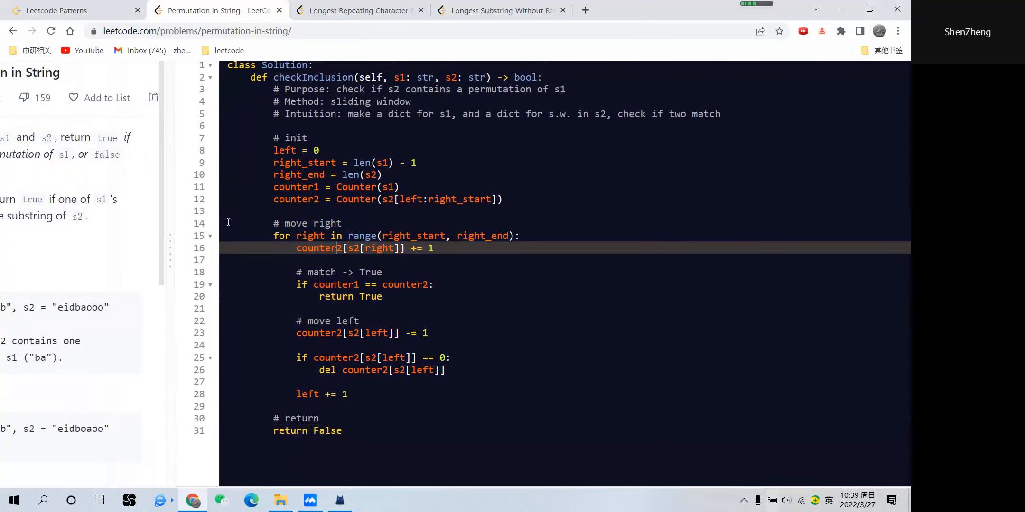
- Submit the sliding-window solution and get Accepted with 189 ms runtime and 14.1 MB memory
scroll(up, 3)
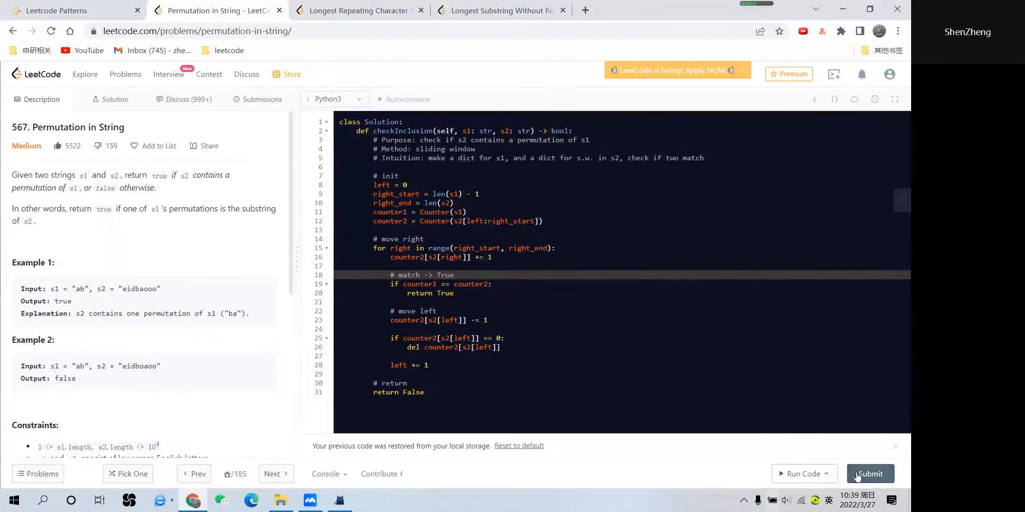
click(870, 474)
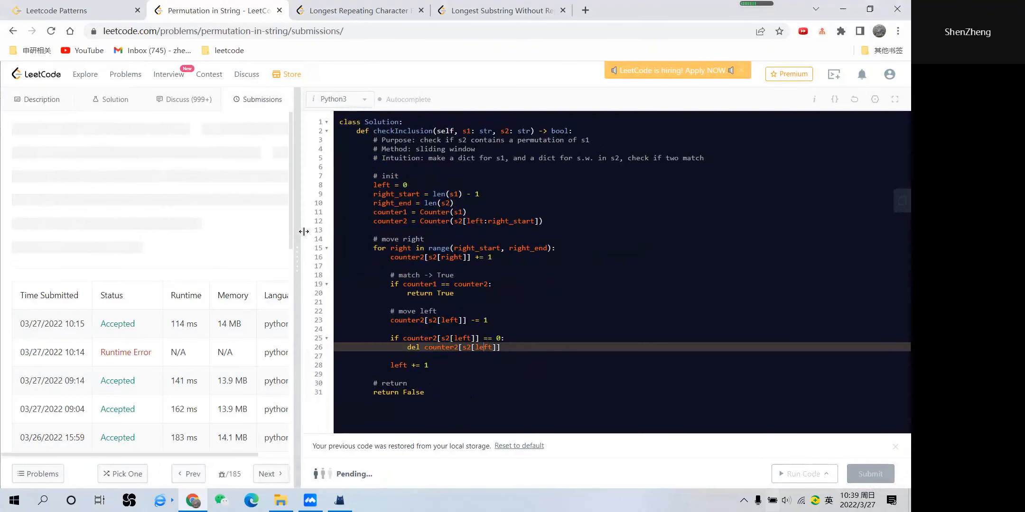
click(870, 474)
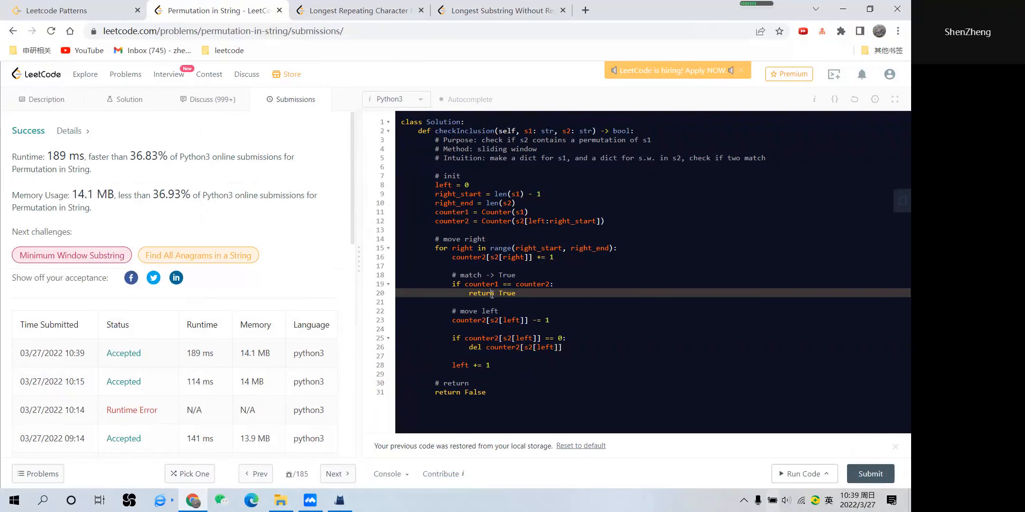
click(501, 391)
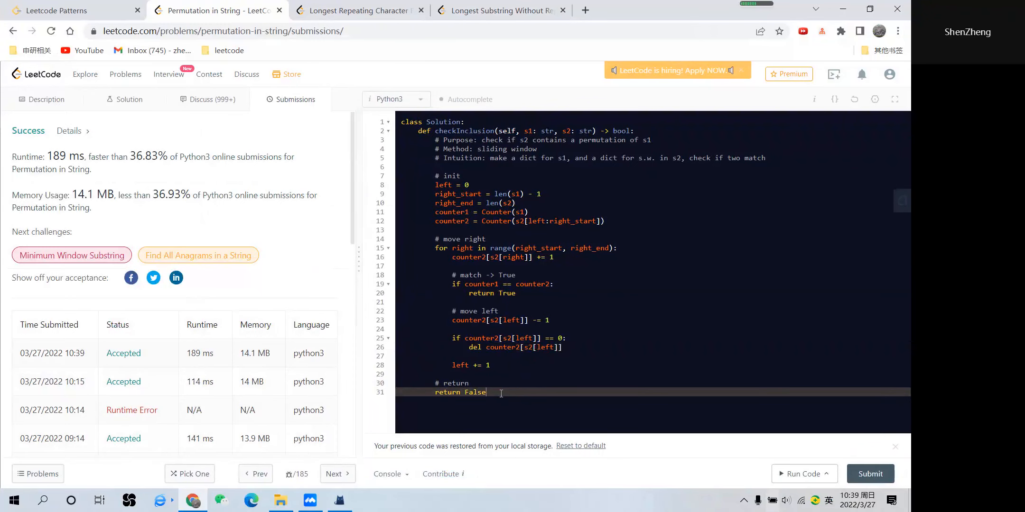